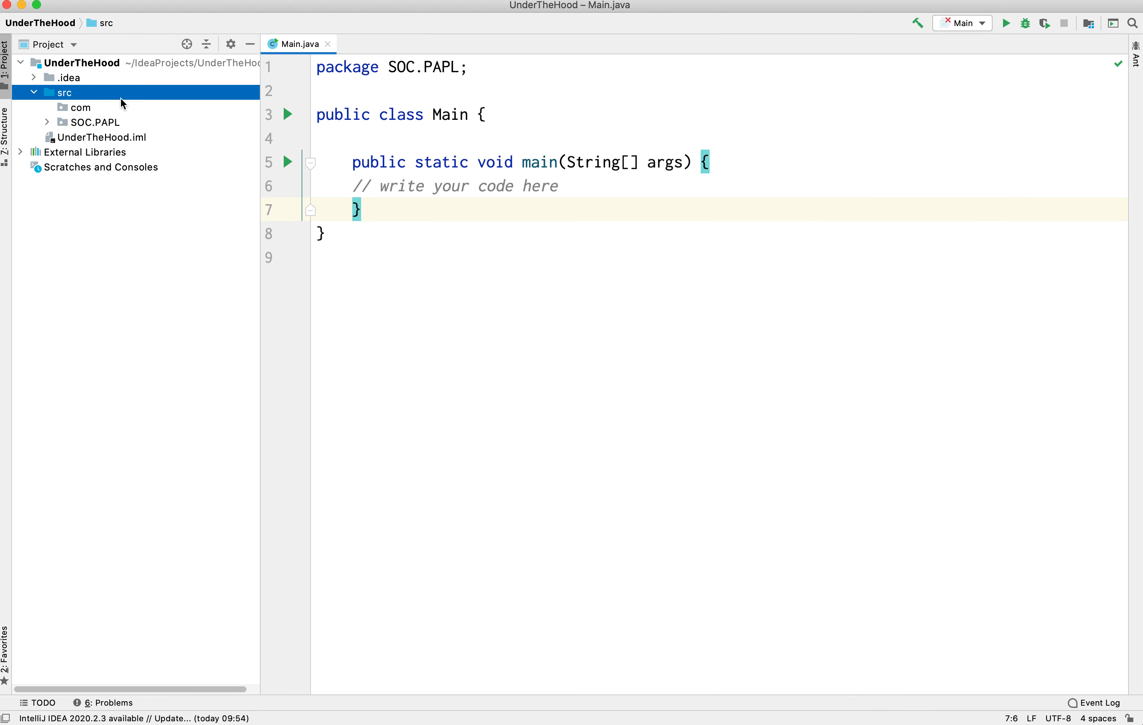
{"action": "mouse_move", "coordinate": [279, 83]}
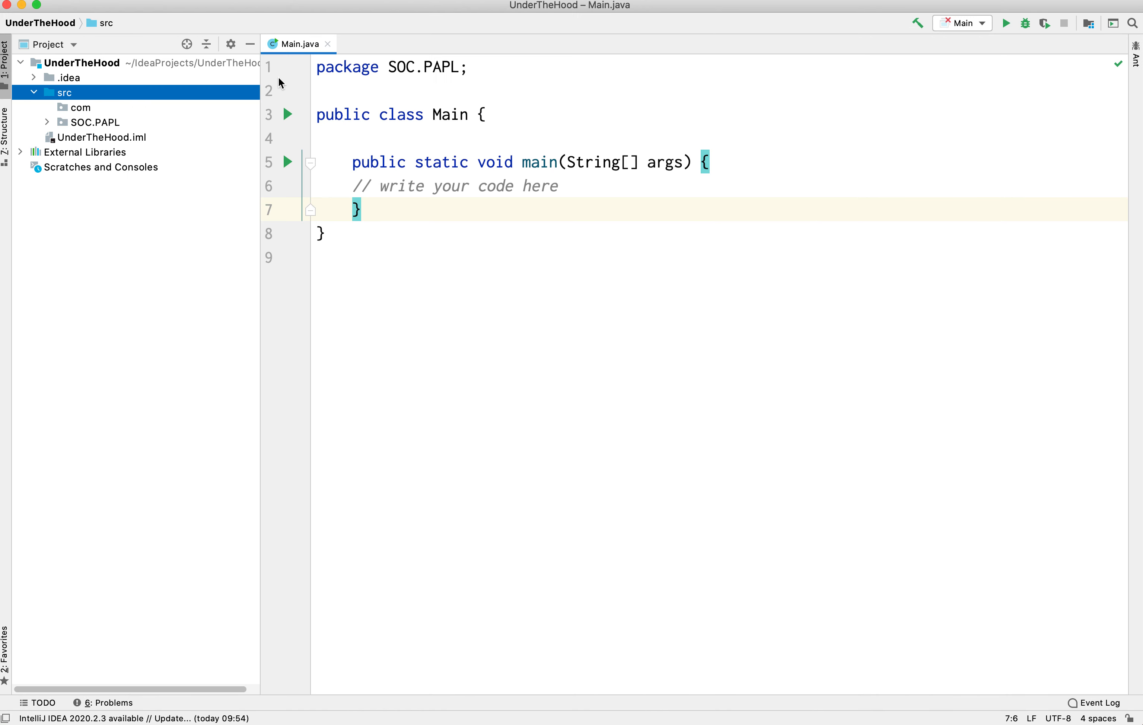
{"action": "mouse_move", "coordinate": [548, 234]}
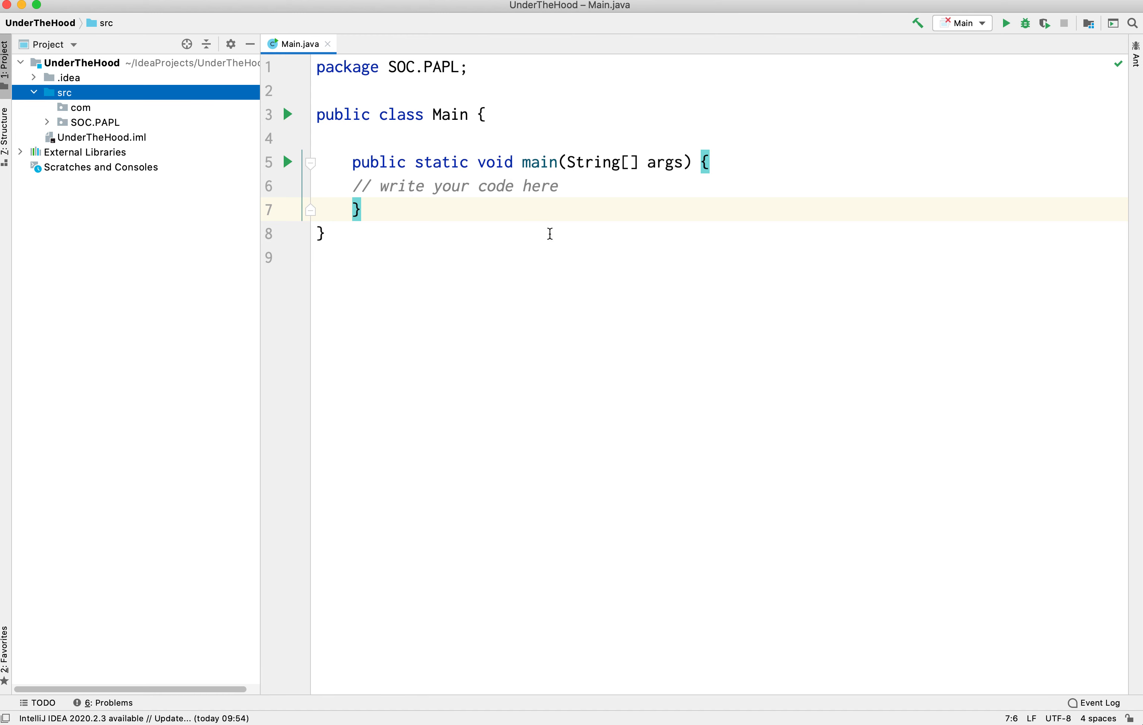
Rename the Main class to StackTest via Refactor > Rename.
{"action": "double_click", "coordinate": [449, 115]}
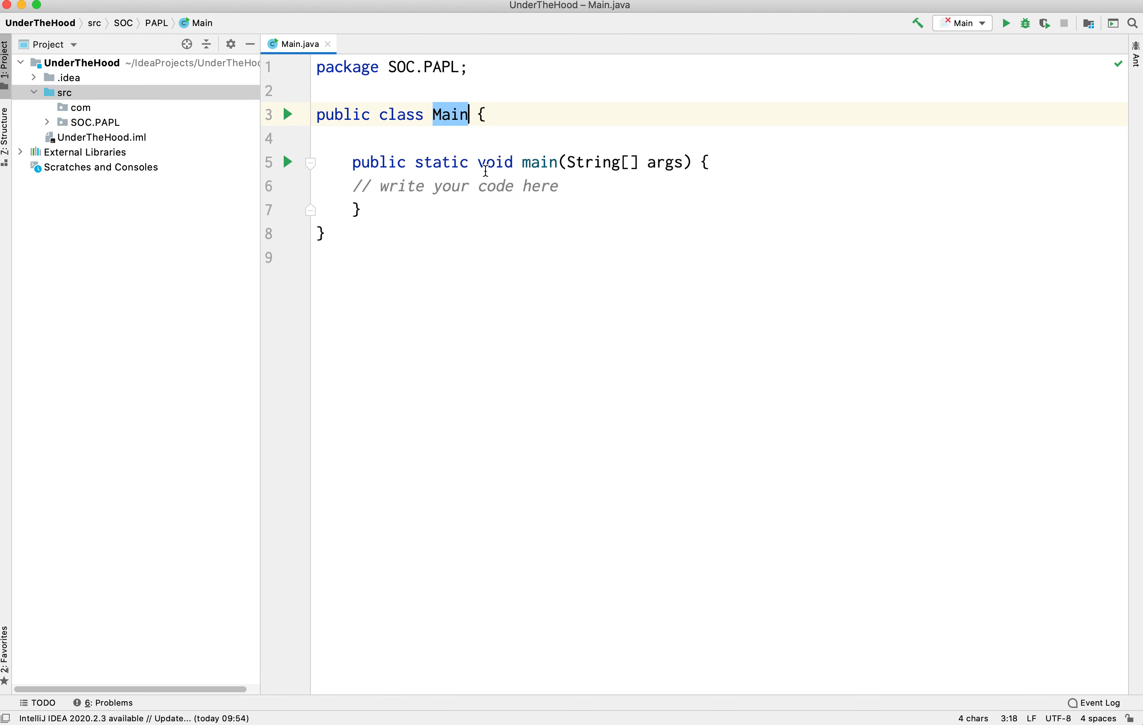
{"action": "mouse_move", "coordinate": [461, 124]}
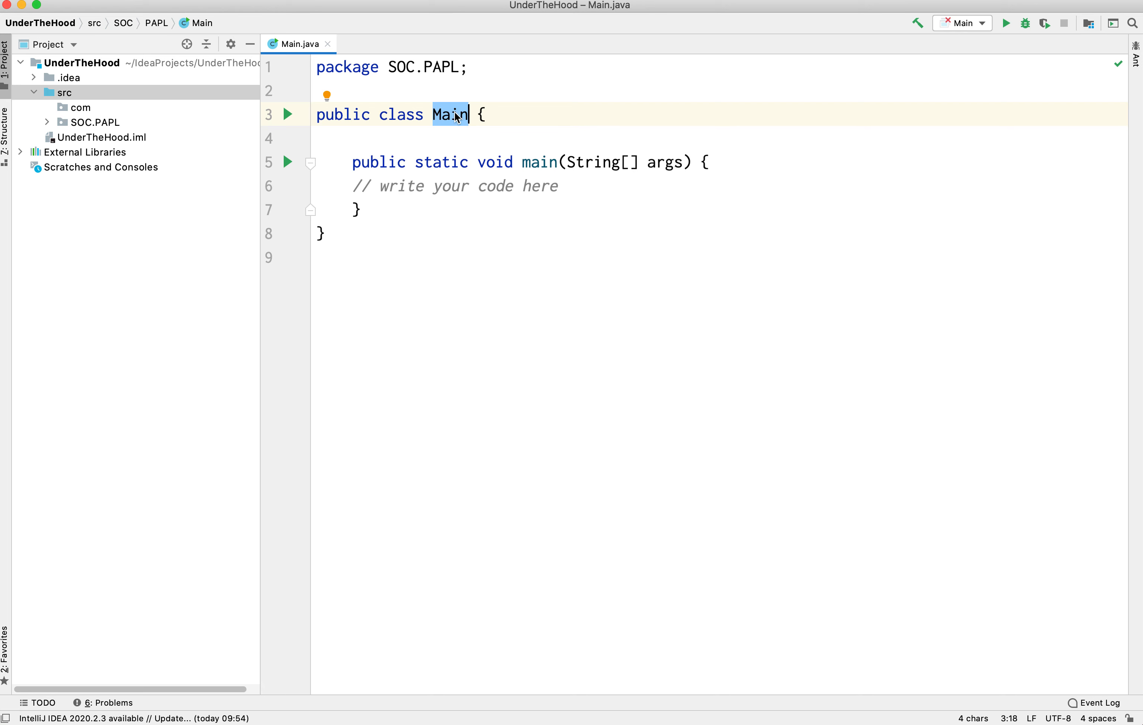
{"action": "right_click", "coordinate": [449, 115]}
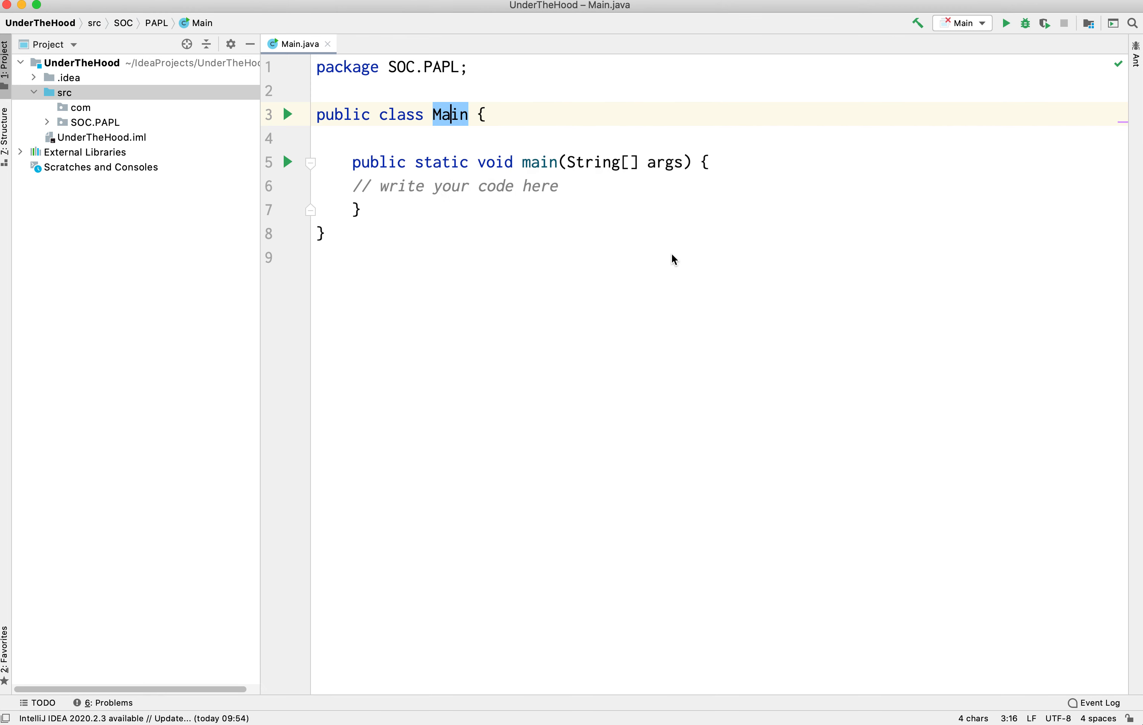
{"action": "type", "text": "St"}
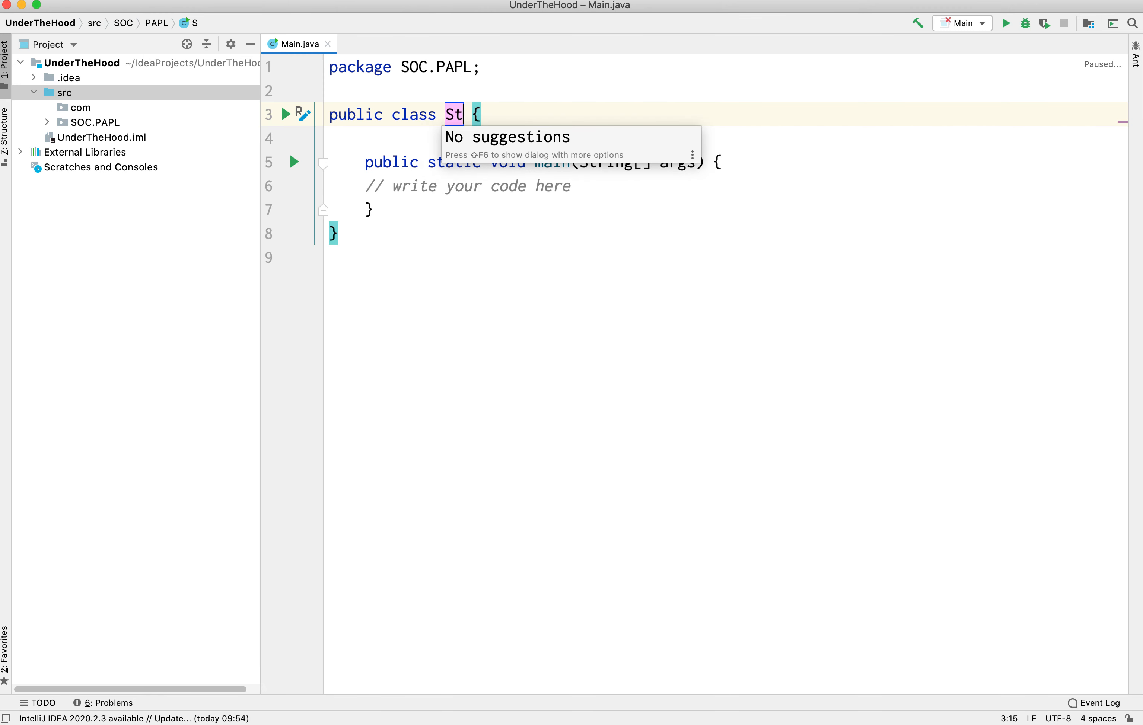
{"action": "type", "text": "ackTest"}
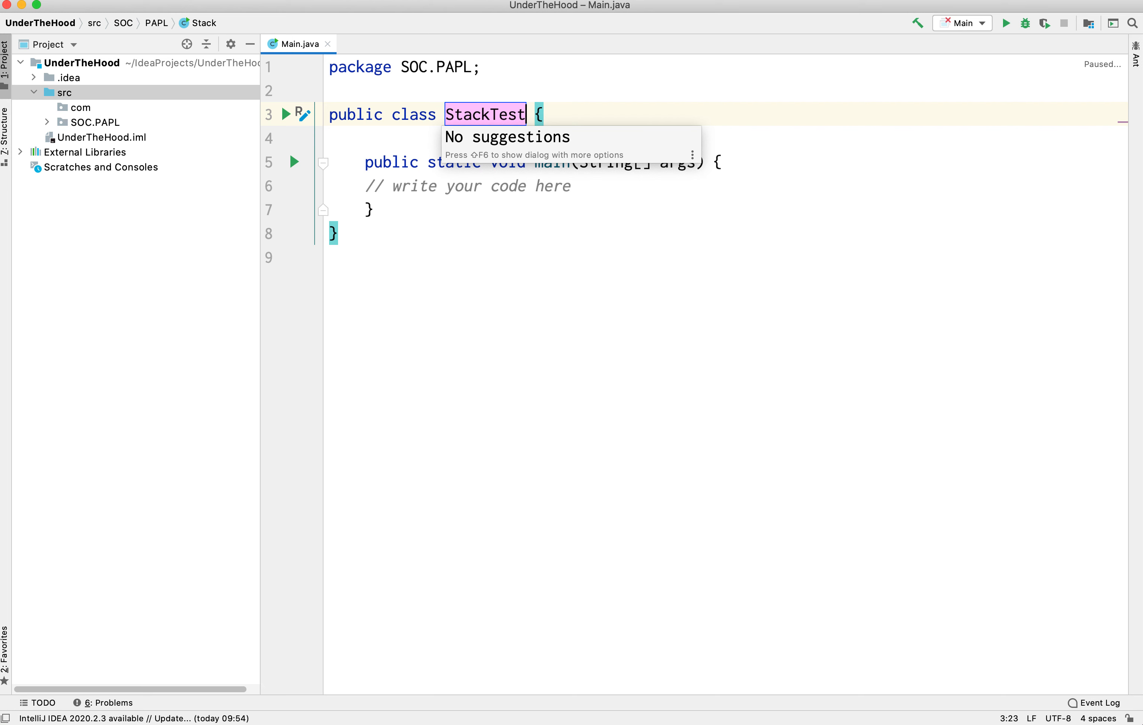
{"action": "key", "text": "Enter"}
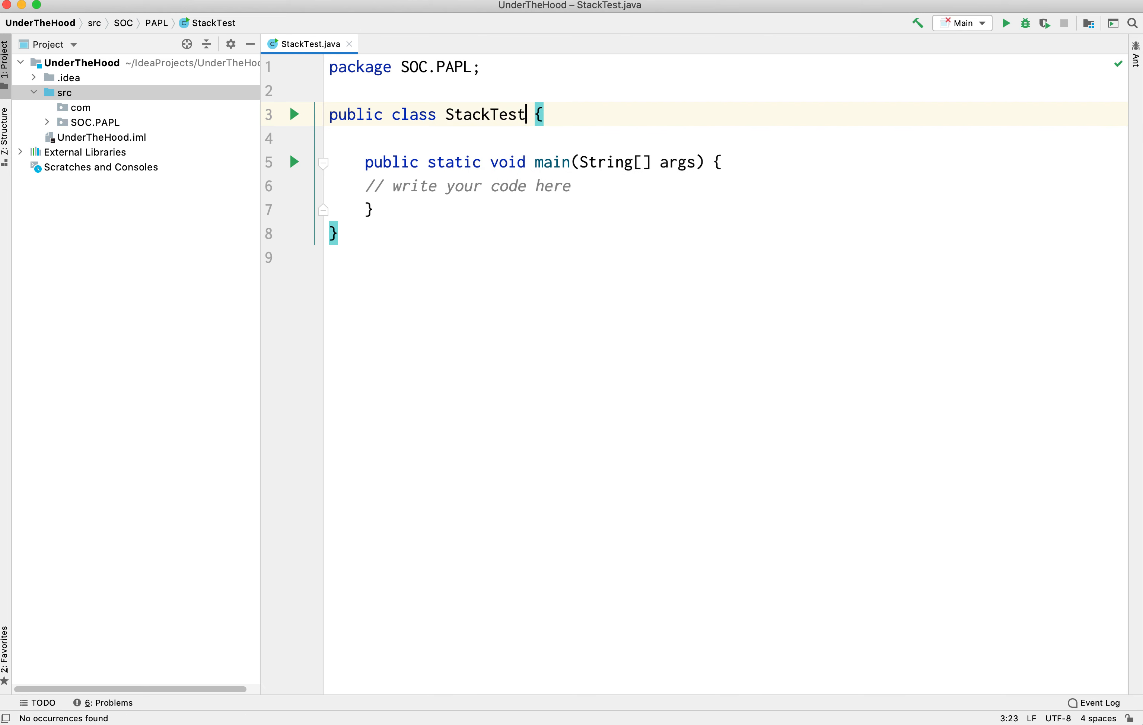
Add empty lines inside the main method of StackTest.
{"action": "left_click", "coordinate": [368, 186]}
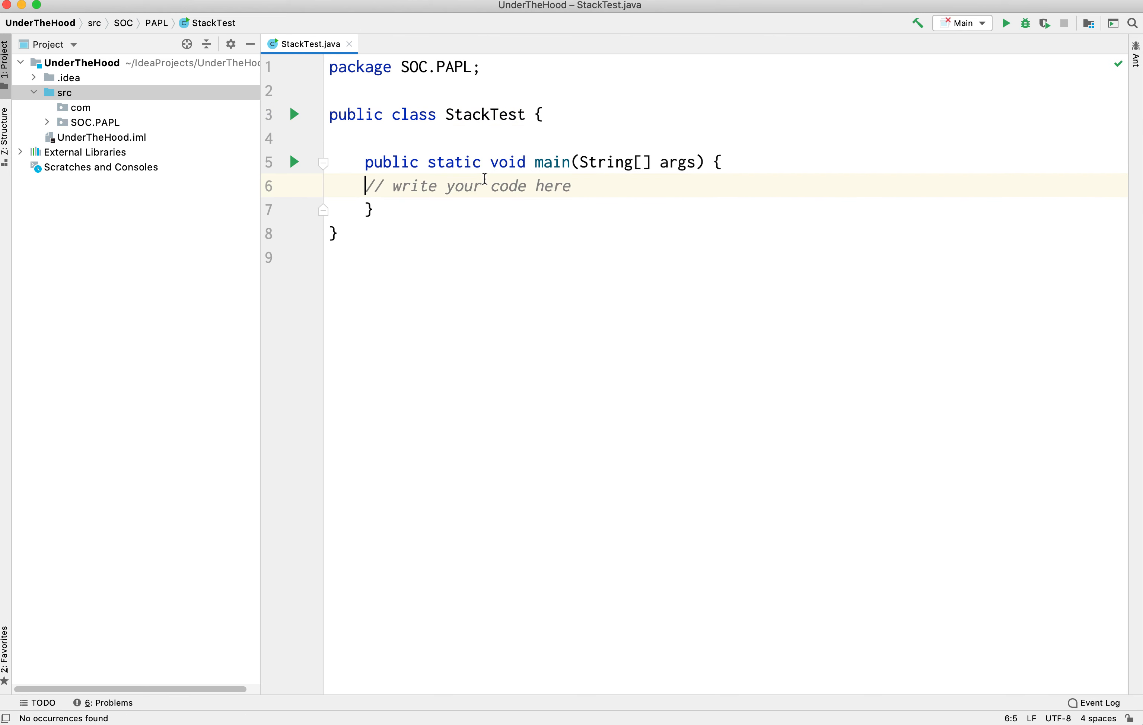
{"action": "key", "text": "enter"}
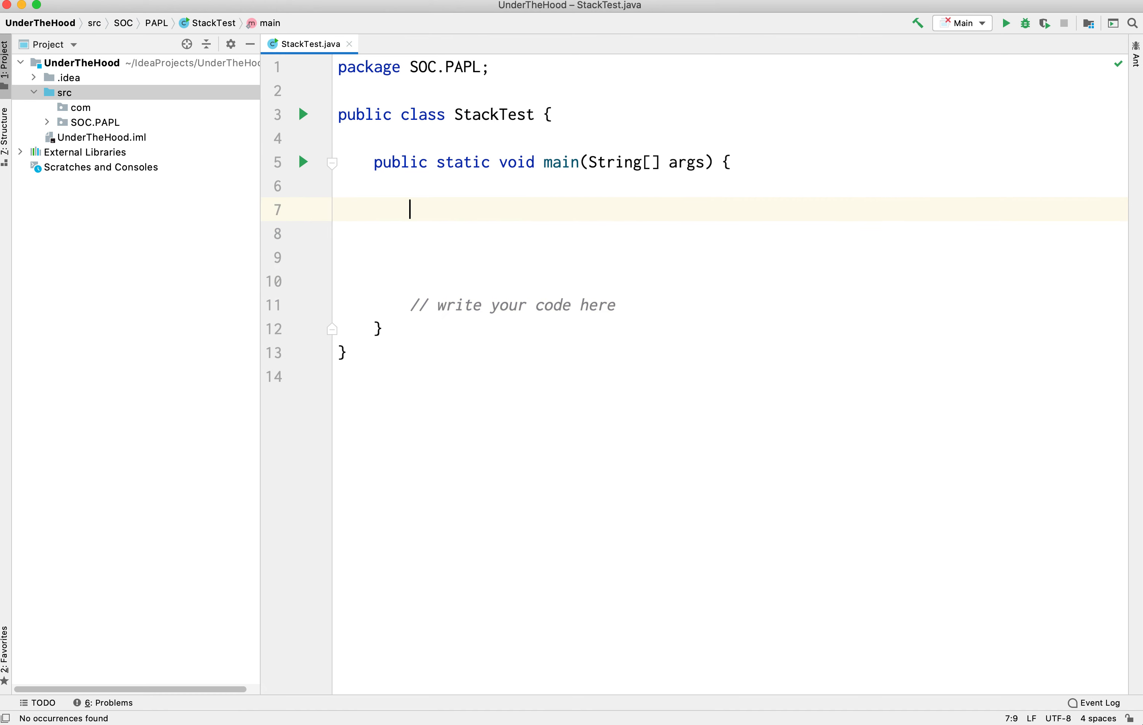
{"action": "mouse_move", "coordinate": [205, 202]}
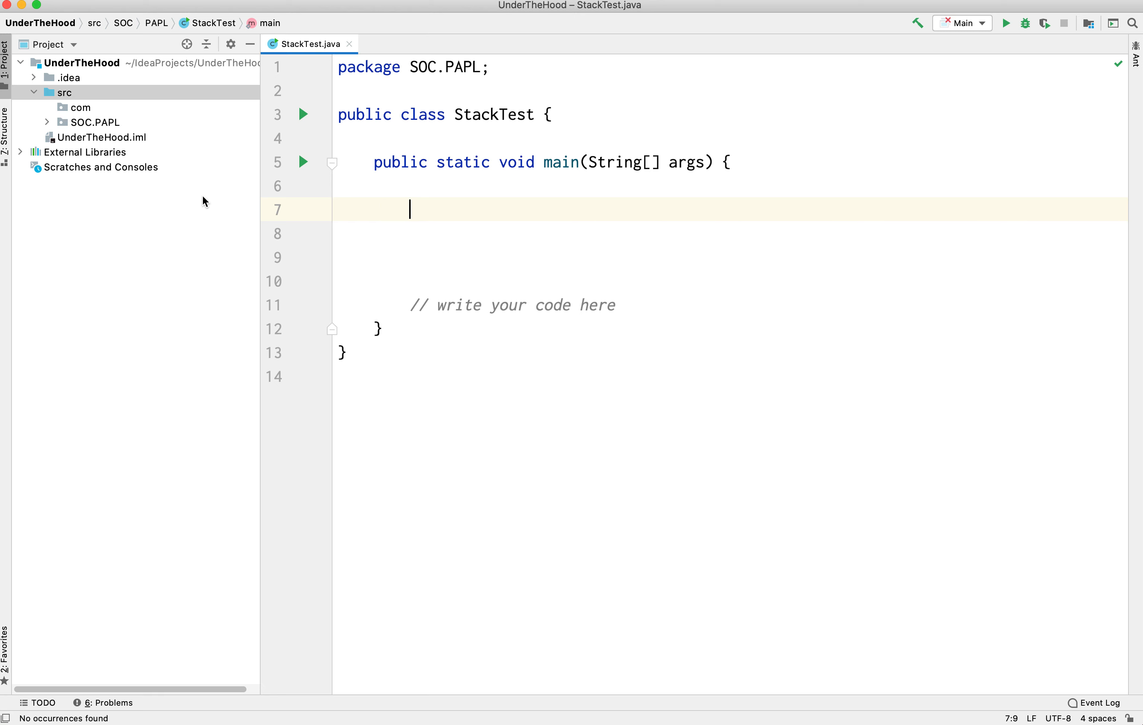
Create a new Java class named StackNode directly under src.
{"action": "right_click", "coordinate": [64, 92]}
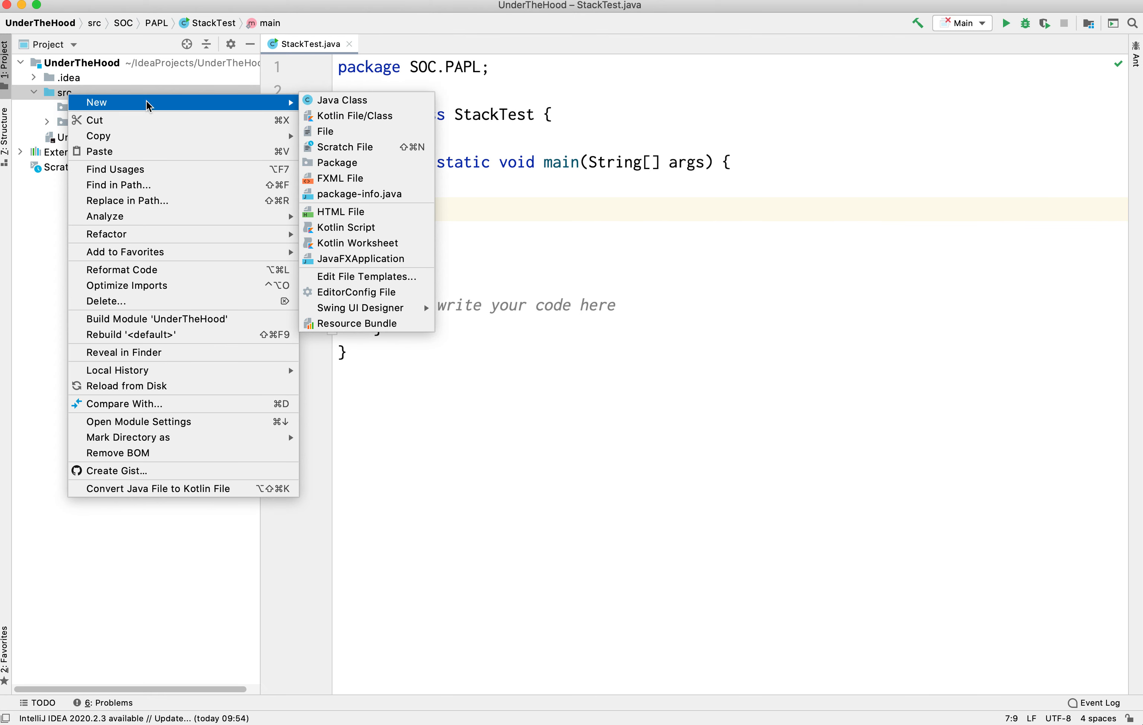
{"action": "left_click", "coordinate": [341, 100]}
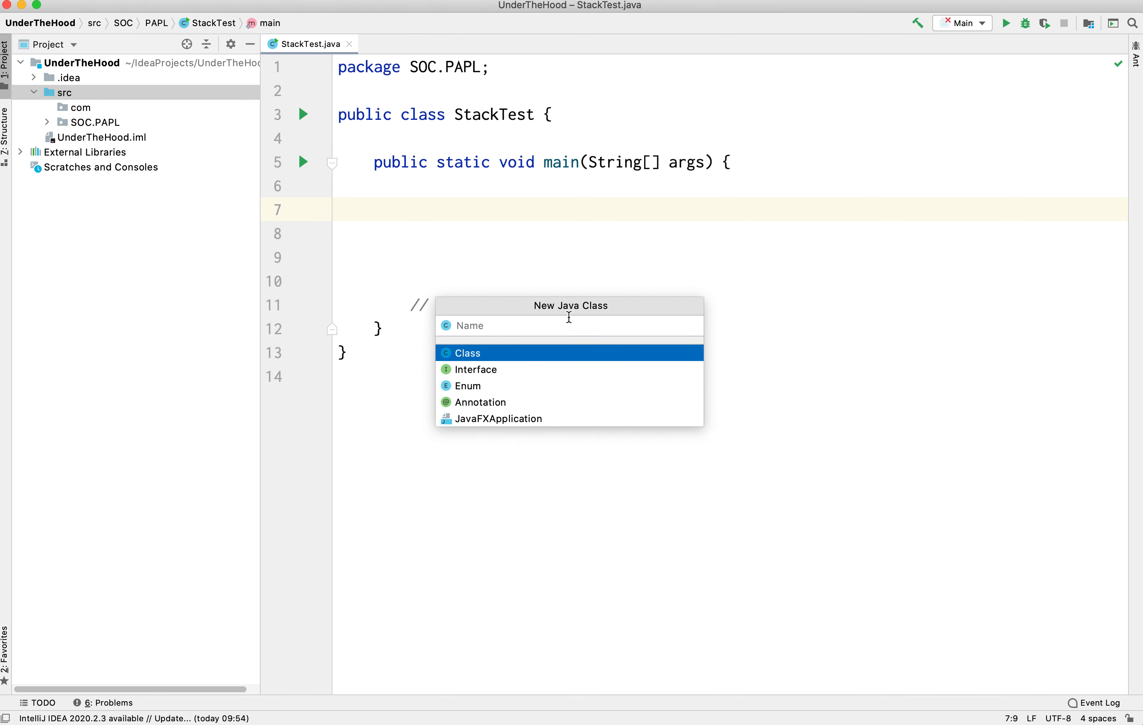
{"action": "type", "text": "Stack"}
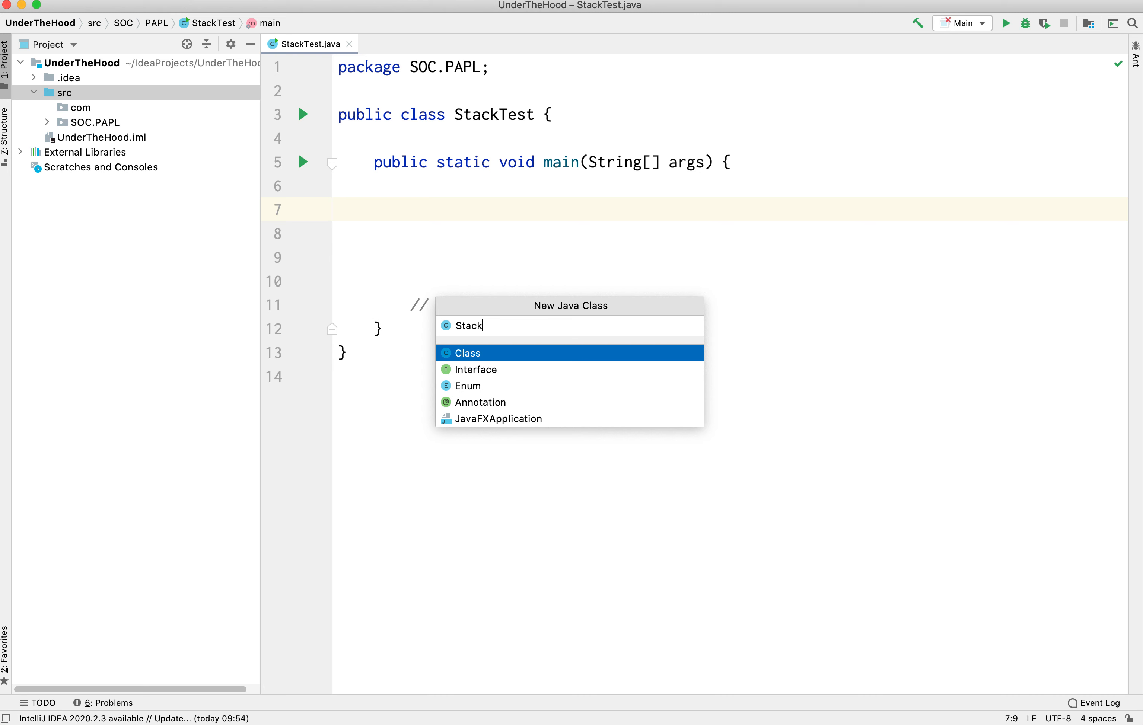
{"action": "type", "text": "Node"}
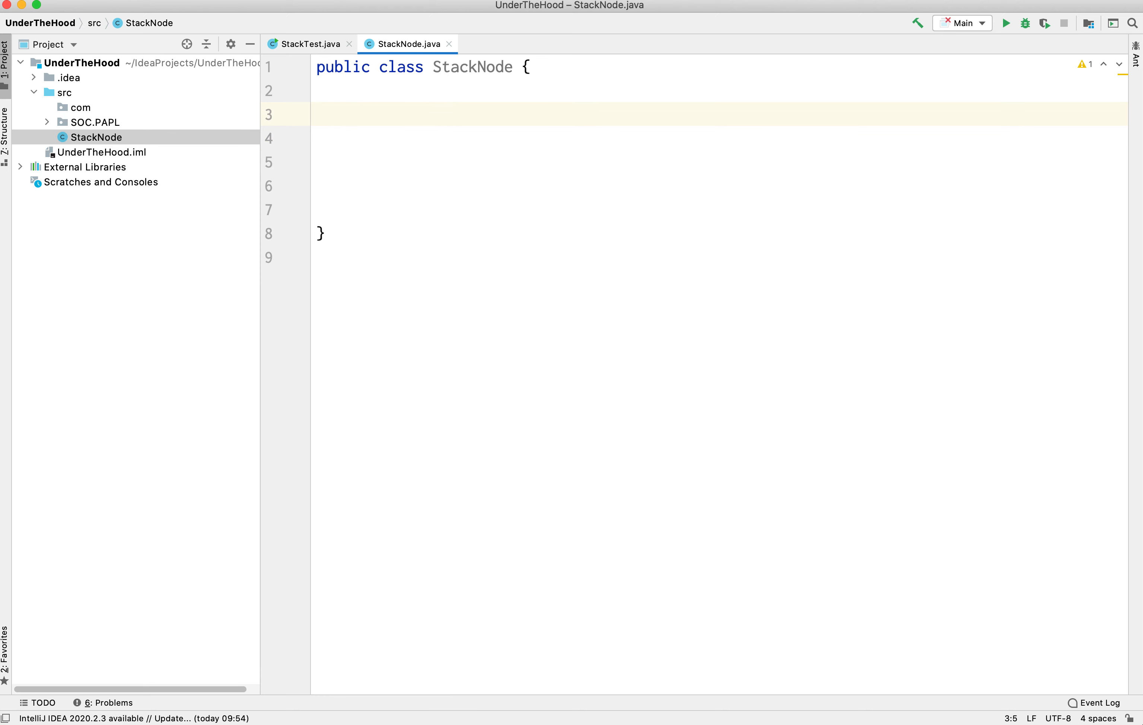
{"action": "mouse_move", "coordinate": [83, 108]}
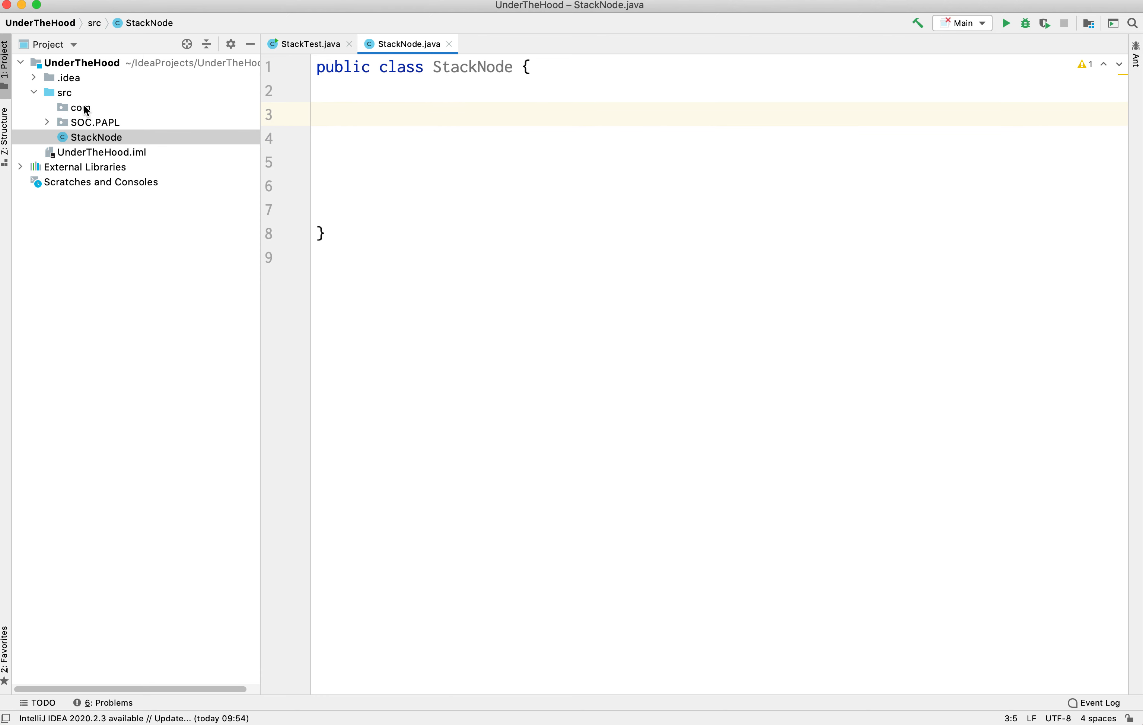
Expand the SOC.PAPL package in the Project panel to show StackTest inside it.
{"action": "left_click", "coordinate": [94, 121]}
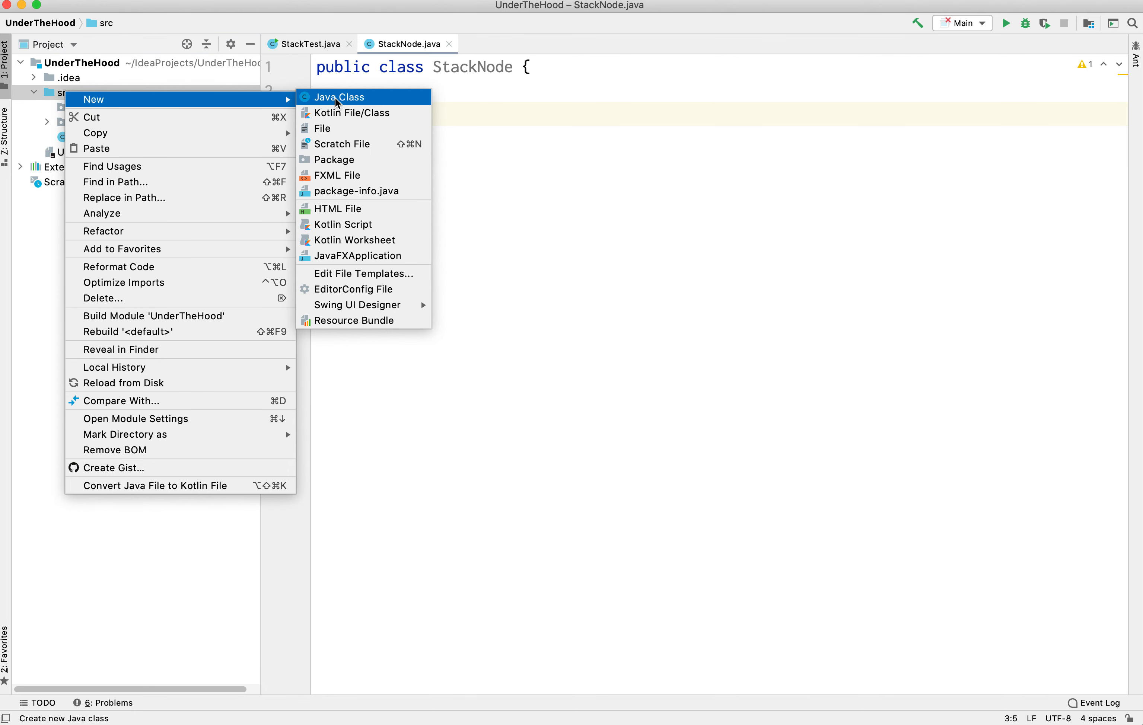
{"action": "left_click", "coordinate": [336, 96]}
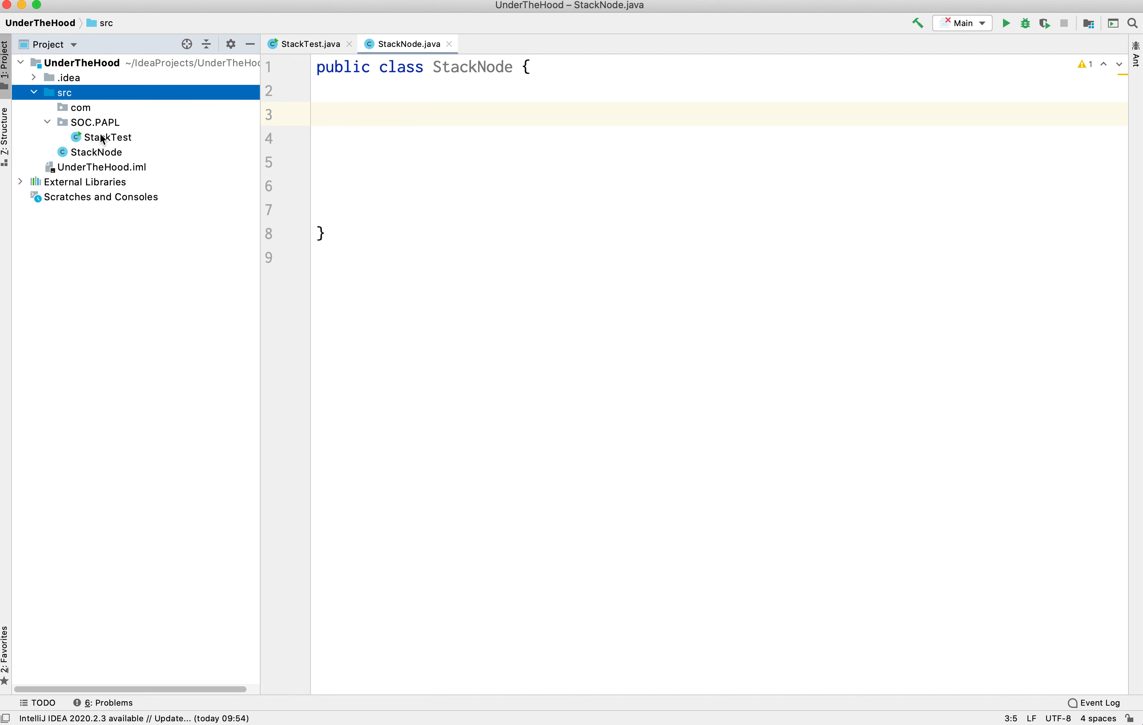
{"action": "left_click", "coordinate": [111, 137]}
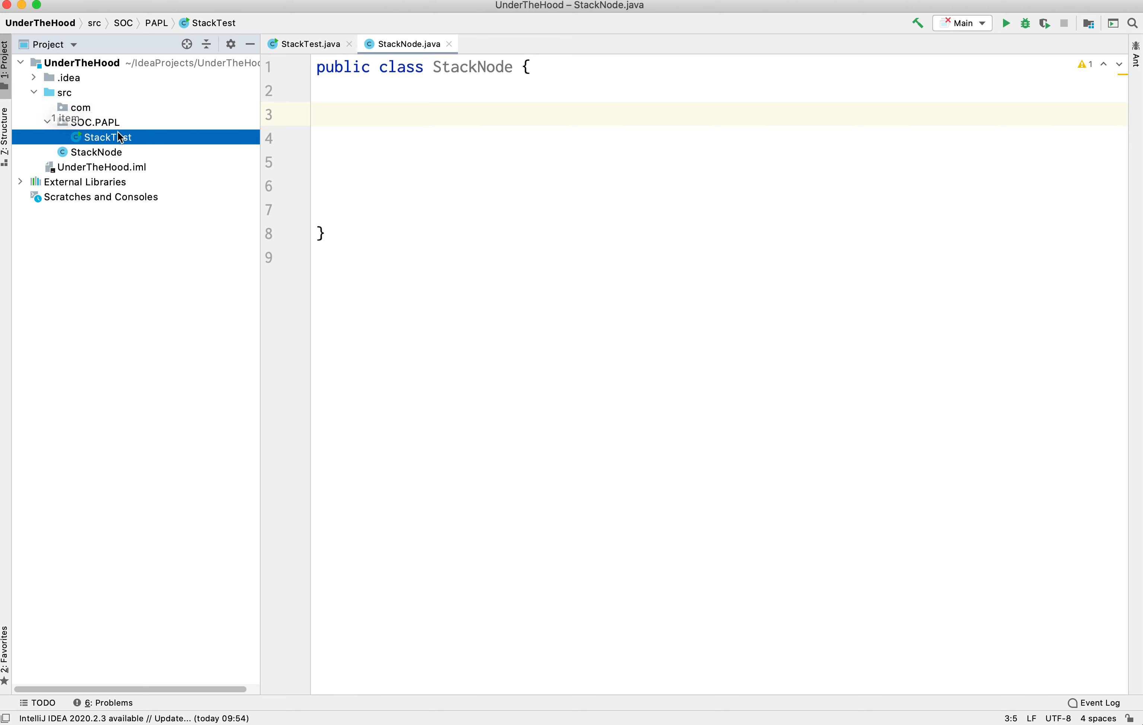
{"action": "left_click", "coordinate": [95, 121]}
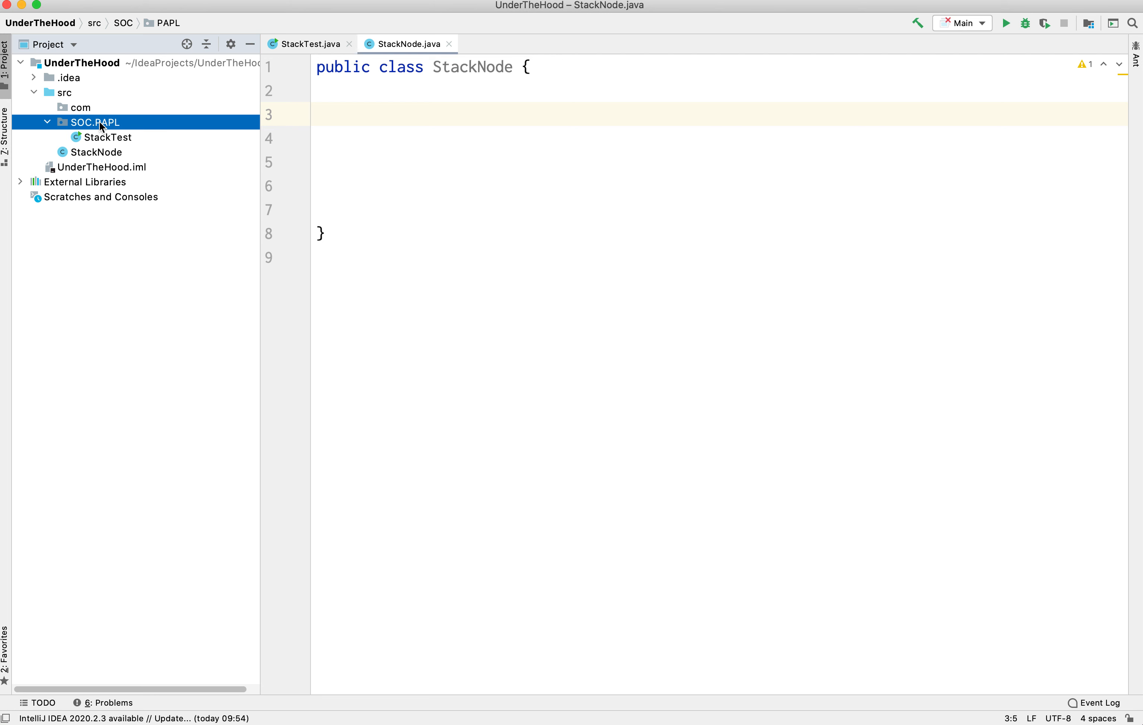
{"action": "mouse_move", "coordinate": [93, 129]}
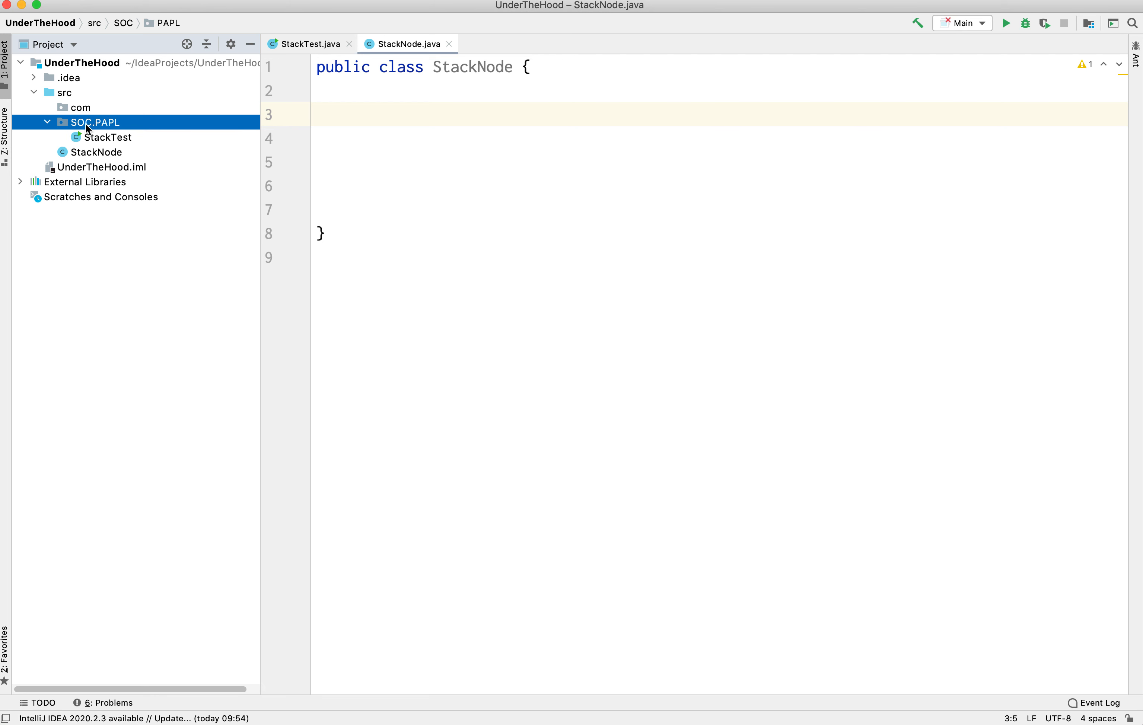
Rename the SOC.PAPL package to StackFiles via Refactor > Rename.
{"action": "right_click", "coordinate": [99, 121]}
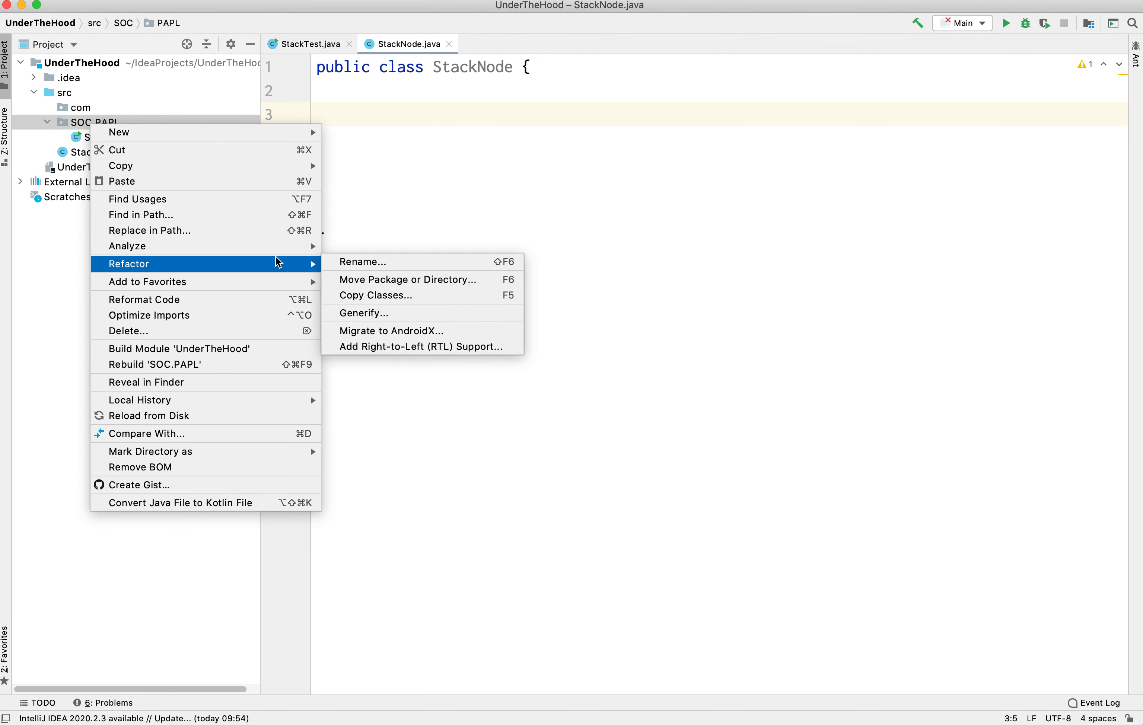
{"action": "left_click", "coordinate": [360, 261]}
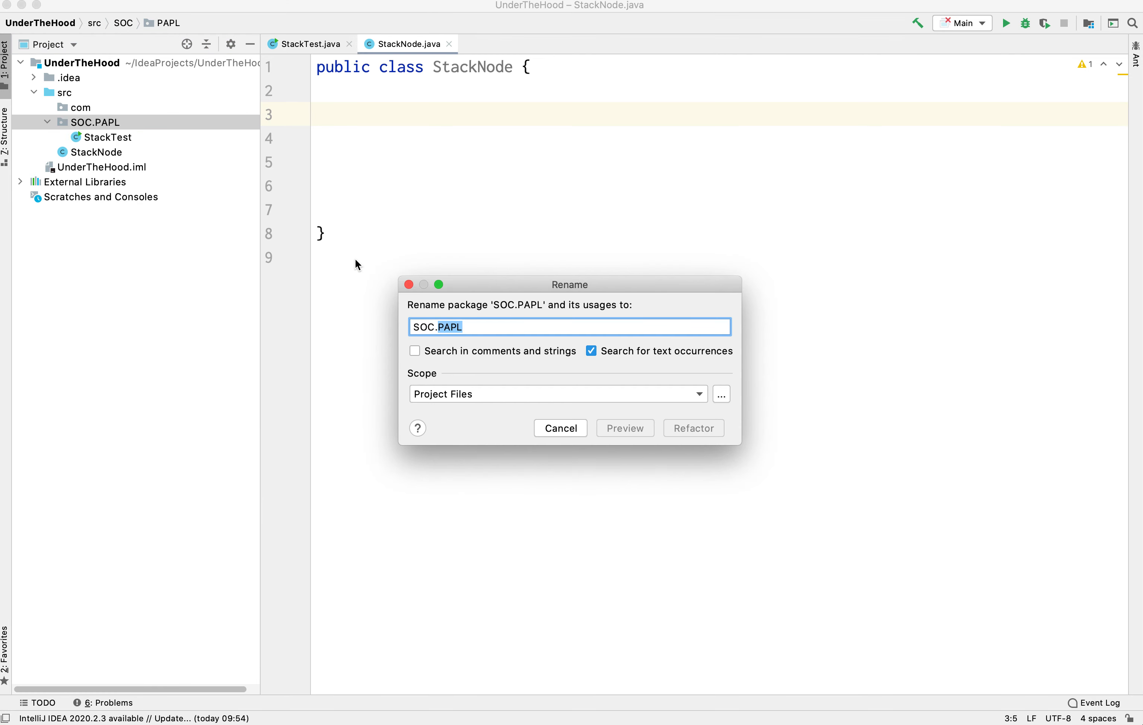
{"action": "type", "text": "St"}
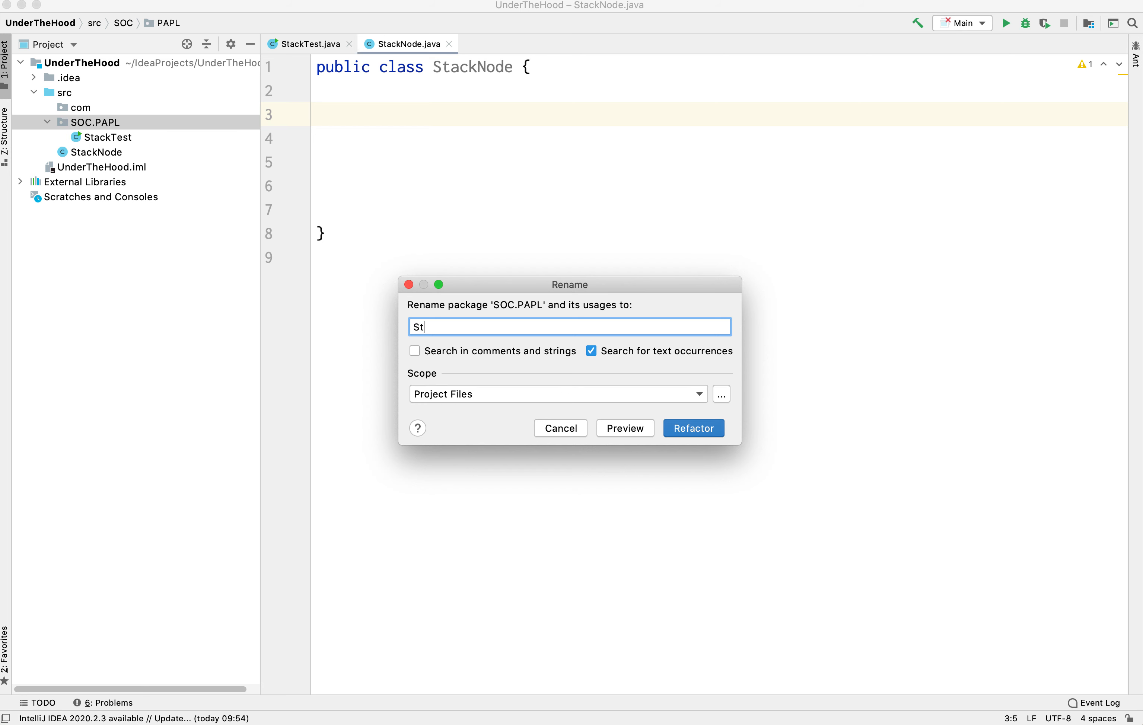
{"action": "type", "text": "ac"}
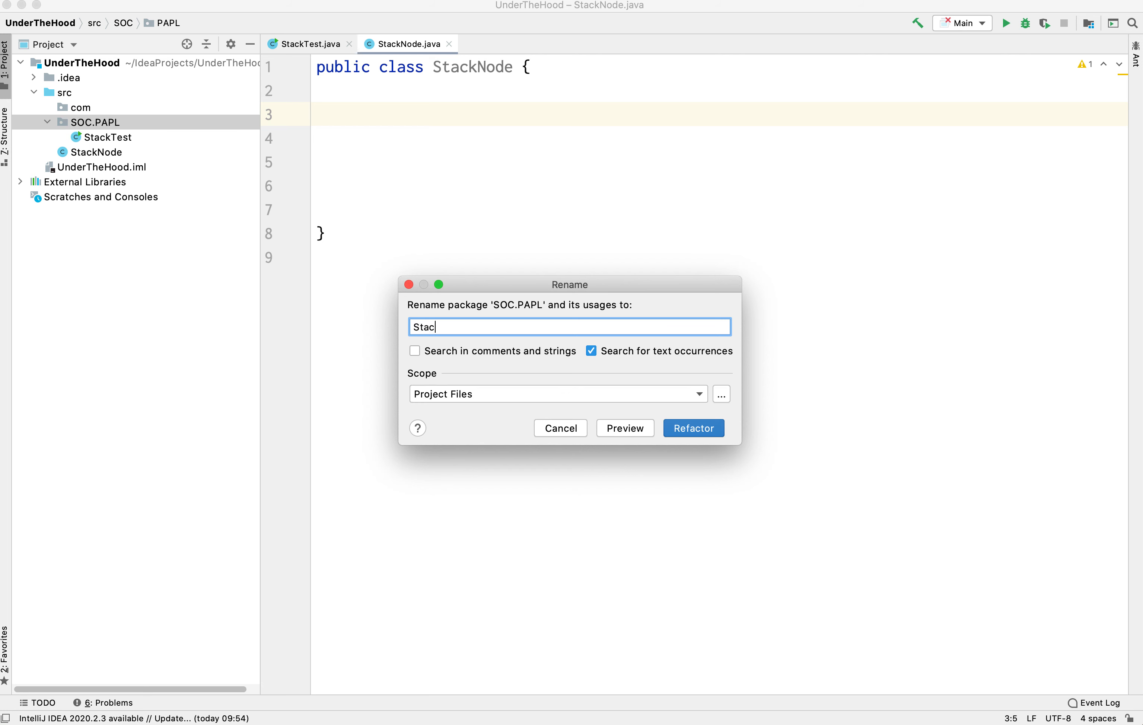
{"action": "type", "text": "kFile"}
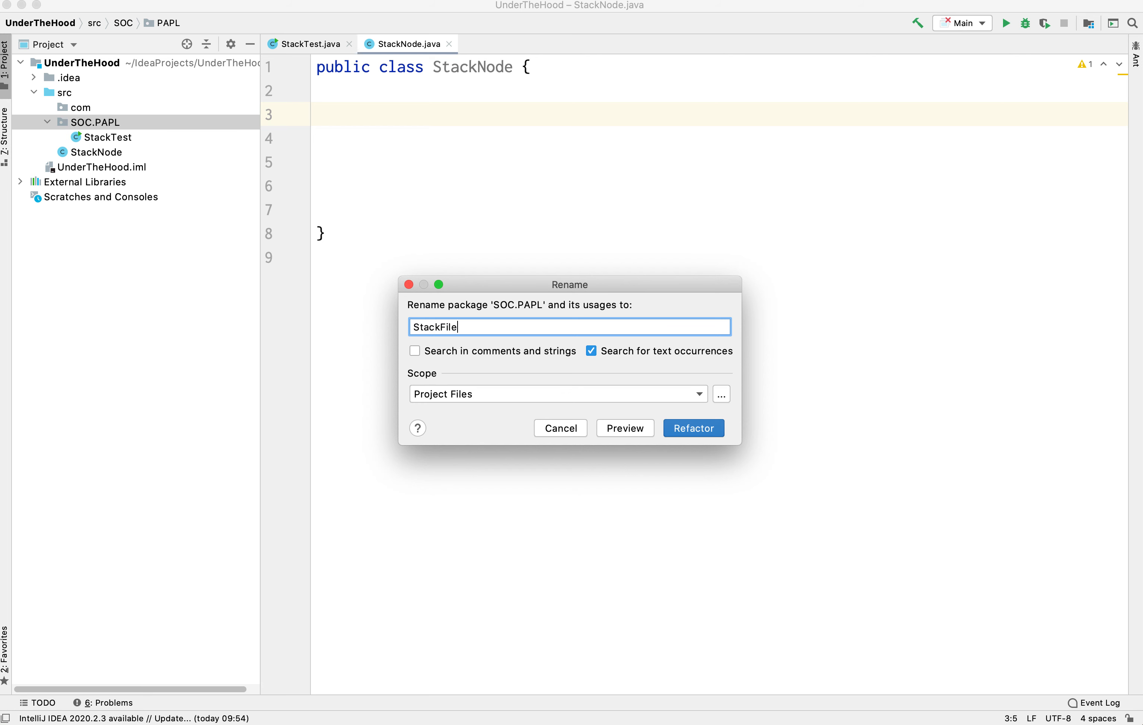
{"action": "left_click", "coordinate": [559, 428]}
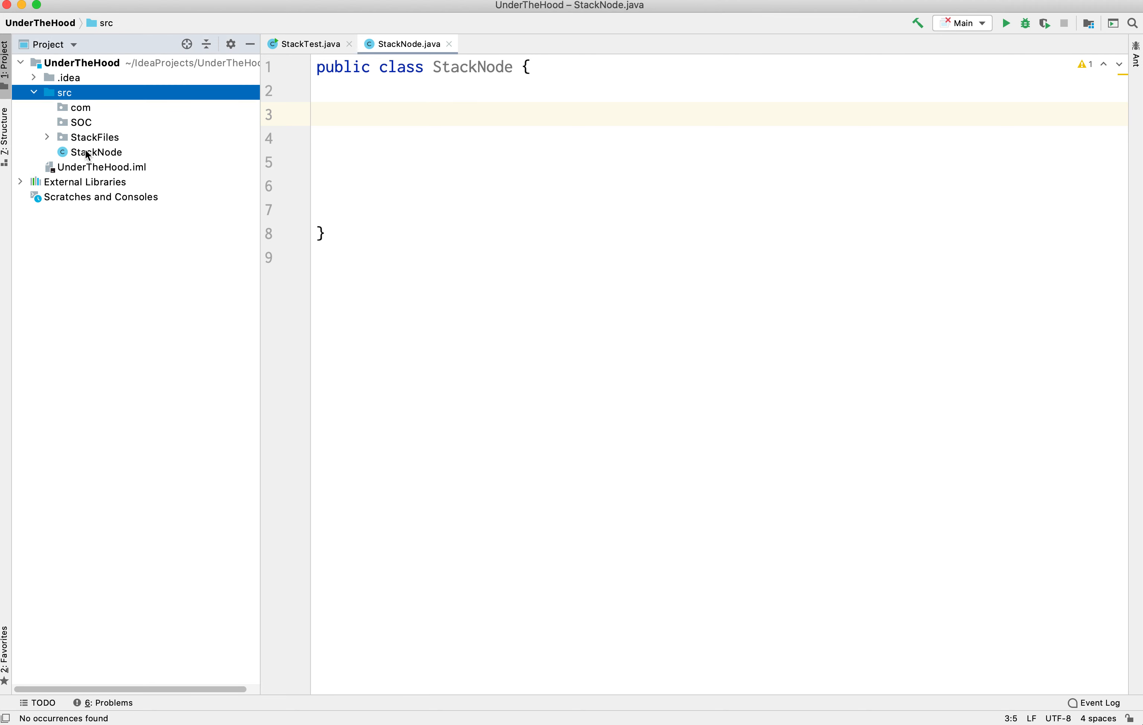
{"action": "mouse_move", "coordinate": [48, 142]}
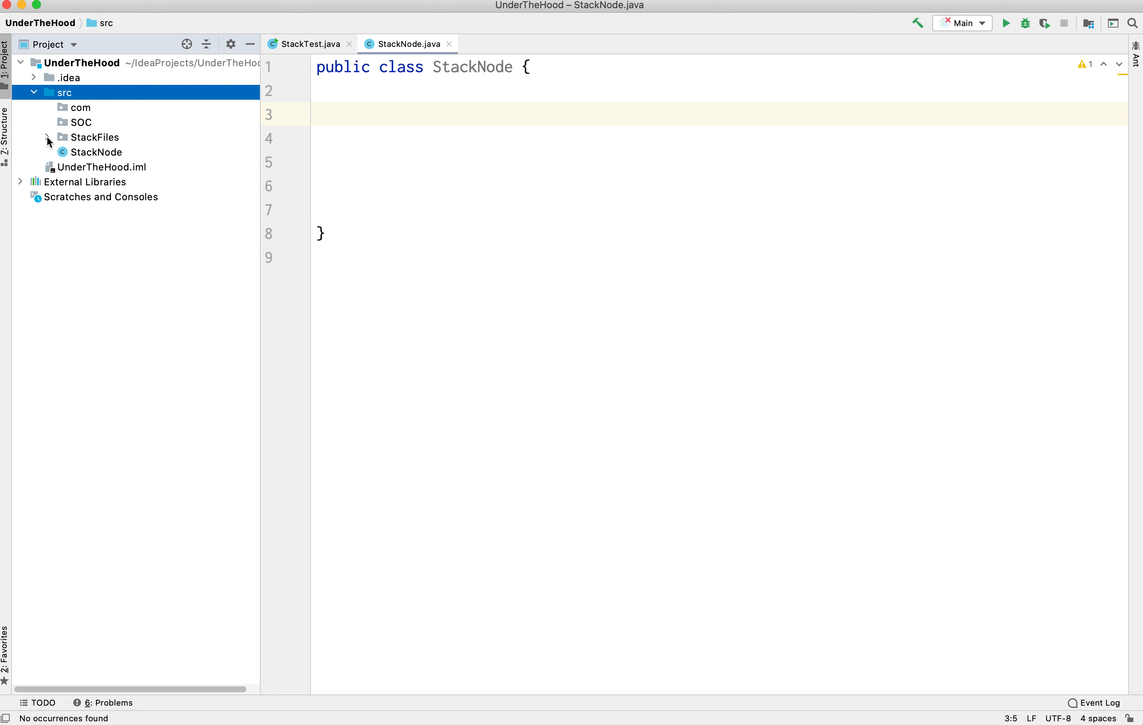
Expand the StackFiles package and select StackTest inside it.
{"action": "left_click", "coordinate": [47, 137]}
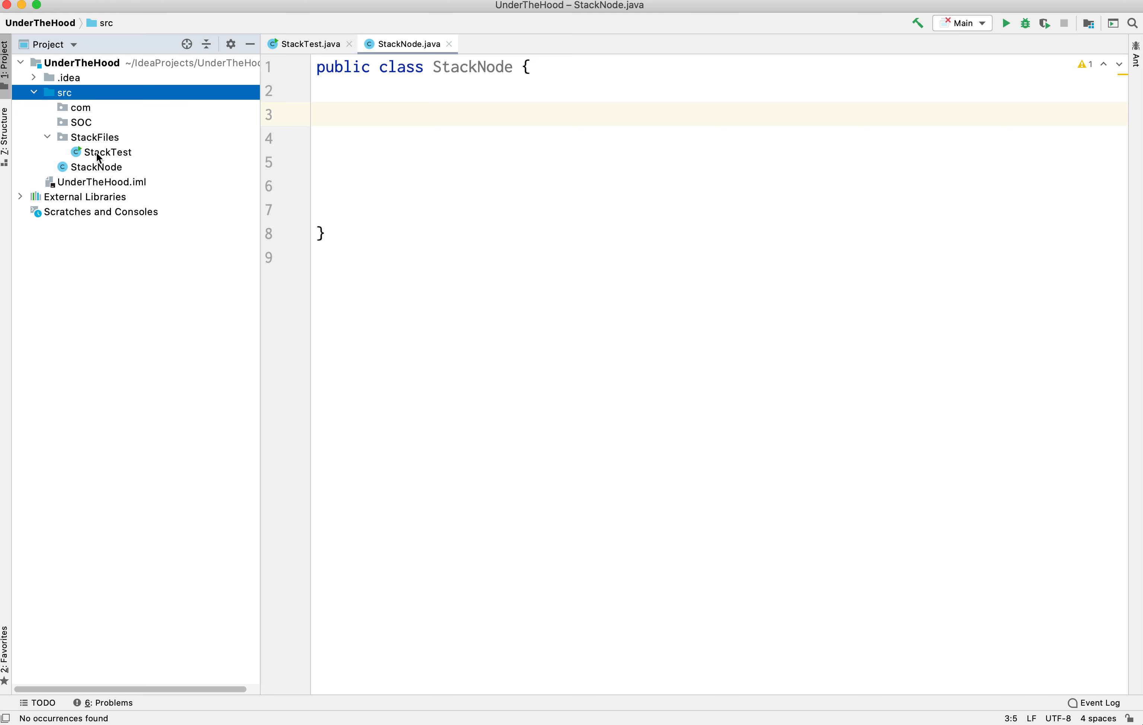
{"action": "left_click", "coordinate": [96, 166]}
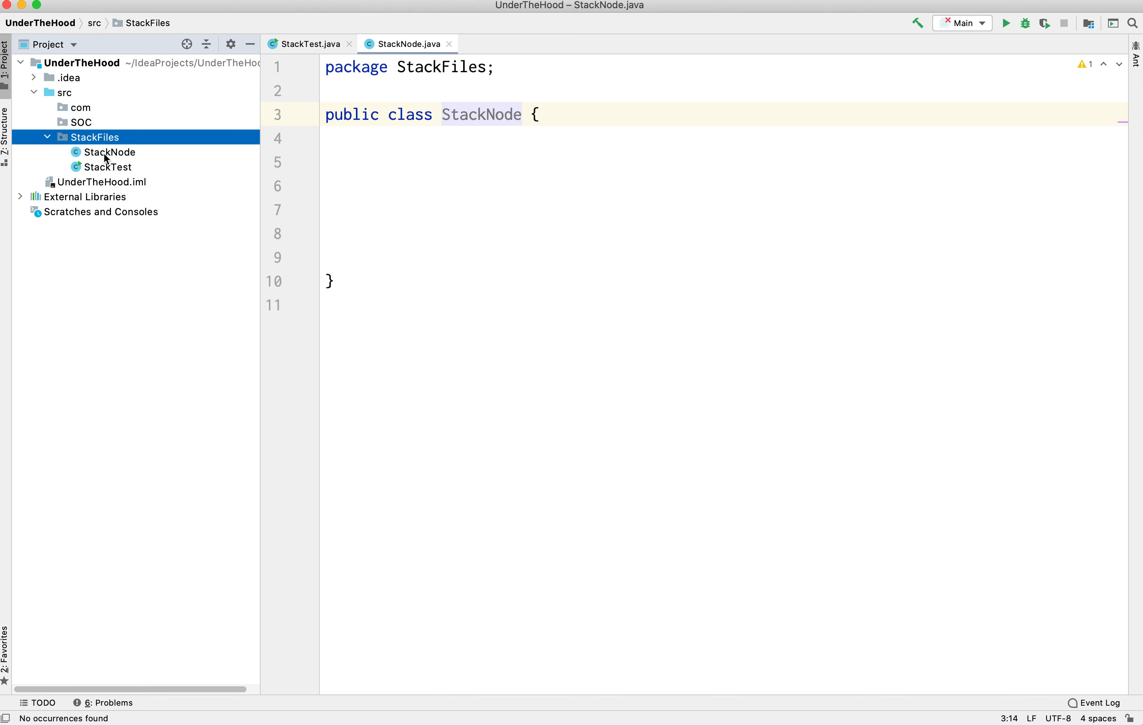
Delete the leftover SOC directory under src.
{"action": "left_click", "coordinate": [82, 121]}
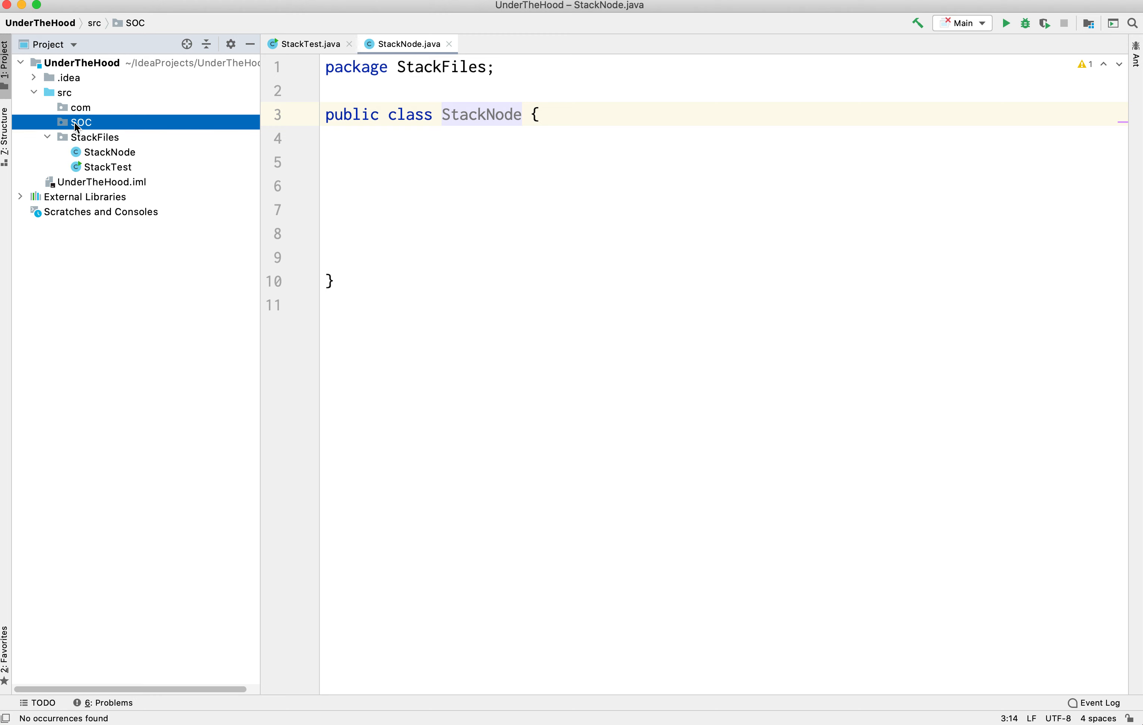
{"action": "right_click", "coordinate": [81, 122]}
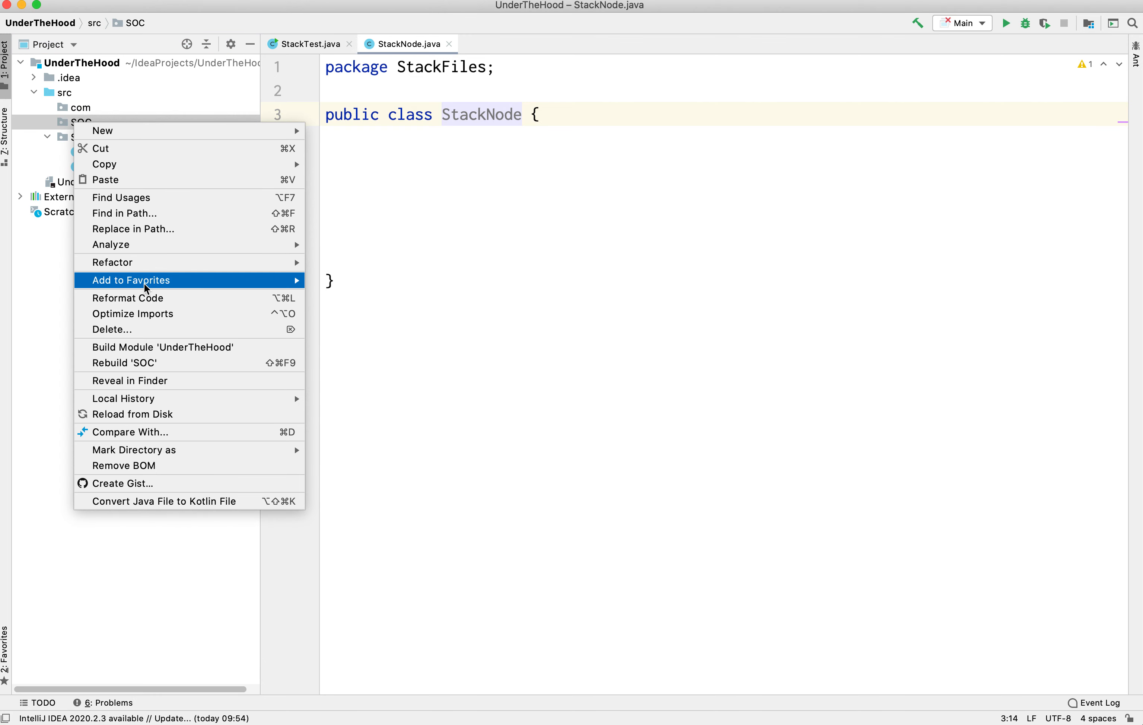
{"action": "mouse_move", "coordinate": [163, 478]}
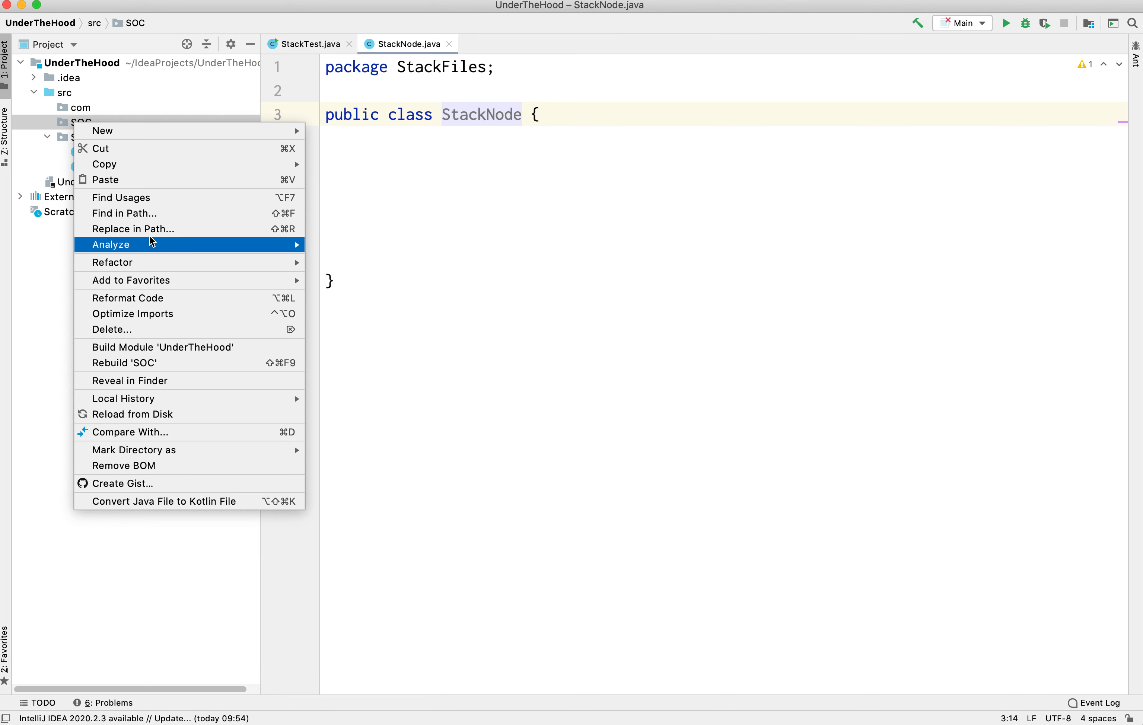
{"action": "mouse_move", "coordinate": [113, 262]}
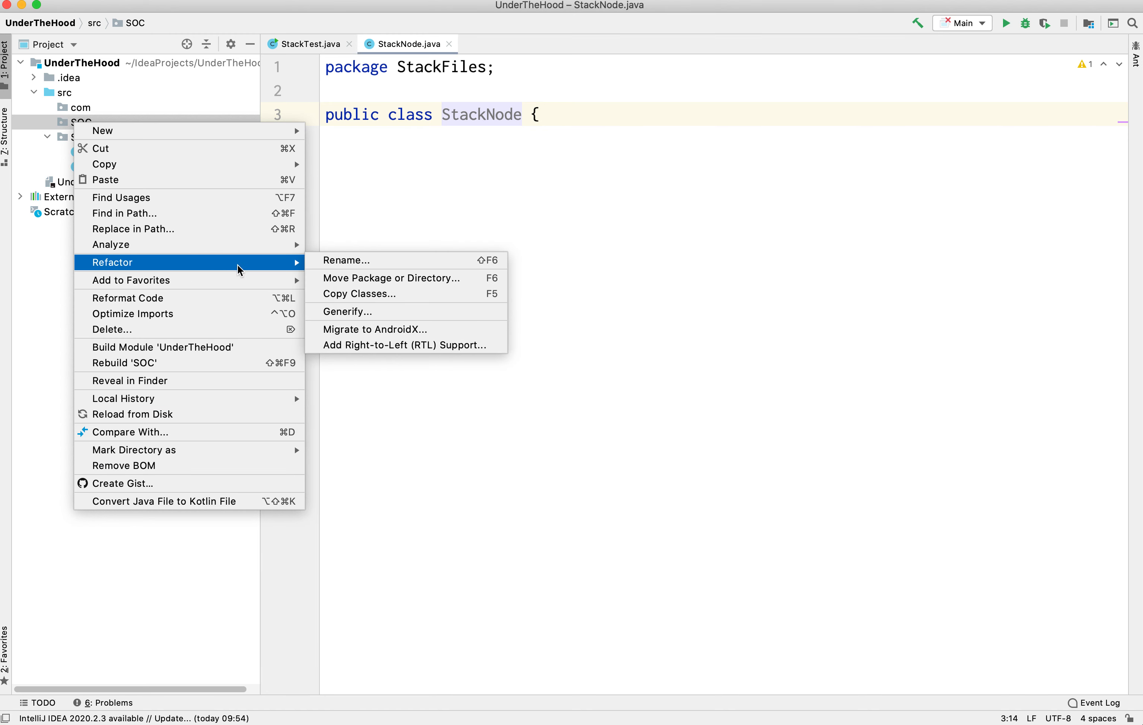
{"action": "mouse_move", "coordinate": [344, 260]}
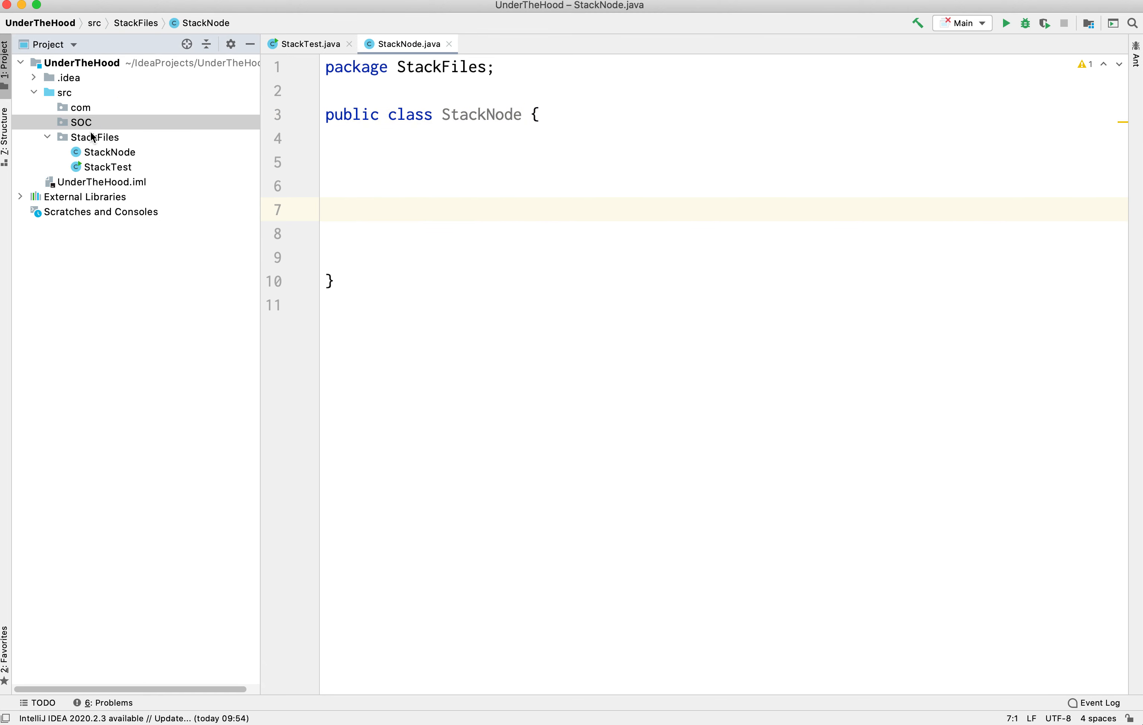
{"action": "right_click", "coordinate": [80, 122]}
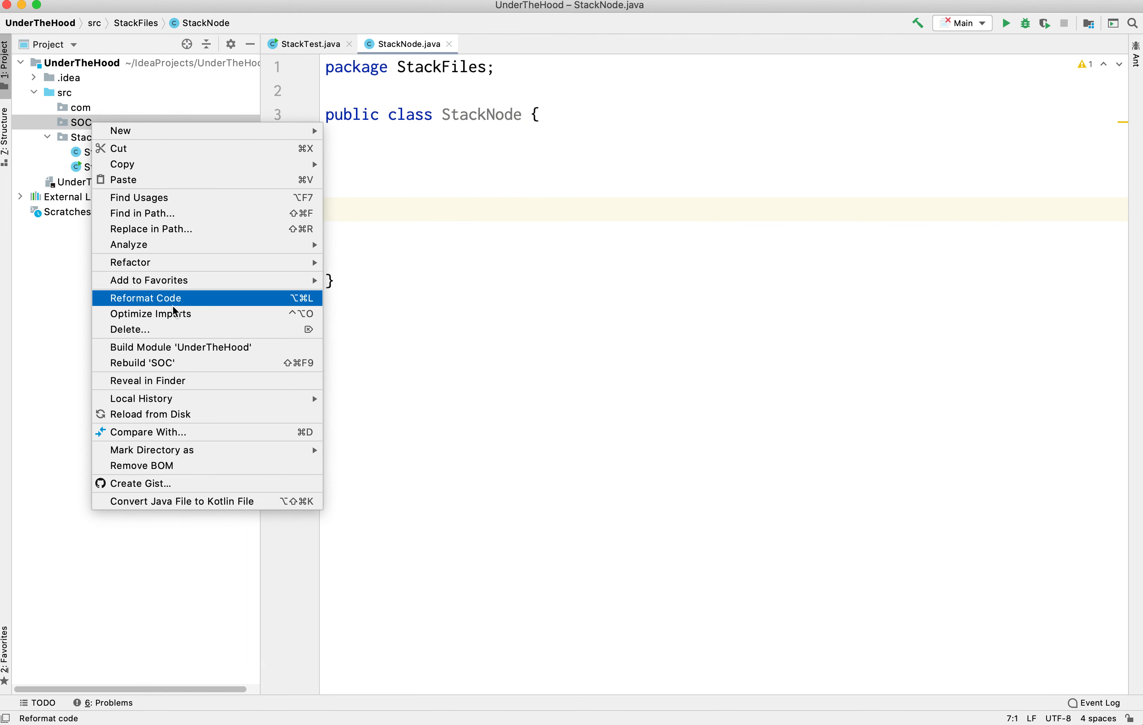
{"action": "left_click", "coordinate": [129, 329]}
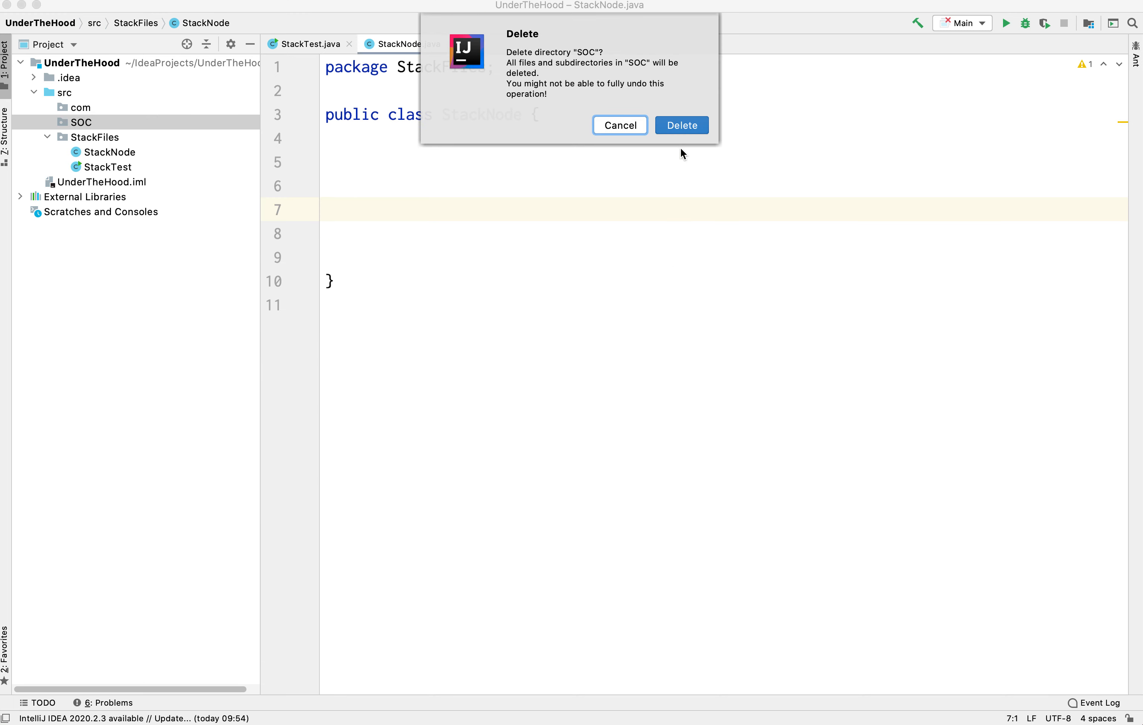
{"action": "left_click", "coordinate": [680, 124]}
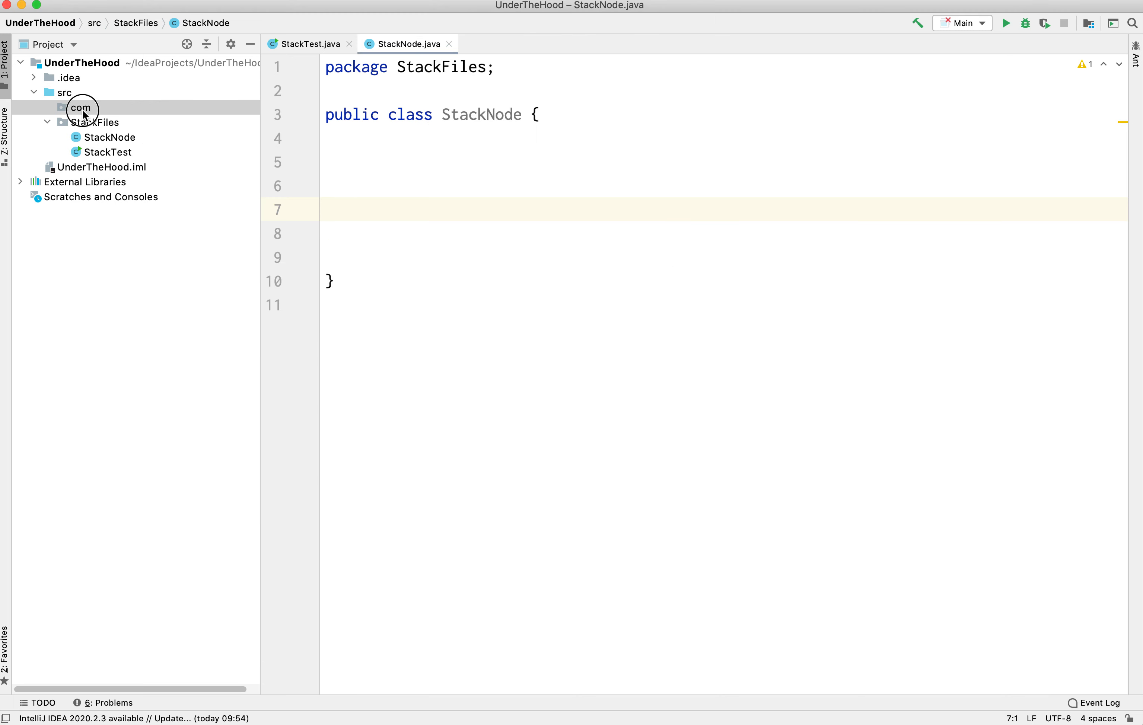
Delete the leftover com directory so src holds only StackFiles.
{"action": "right_click", "coordinate": [80, 107]}
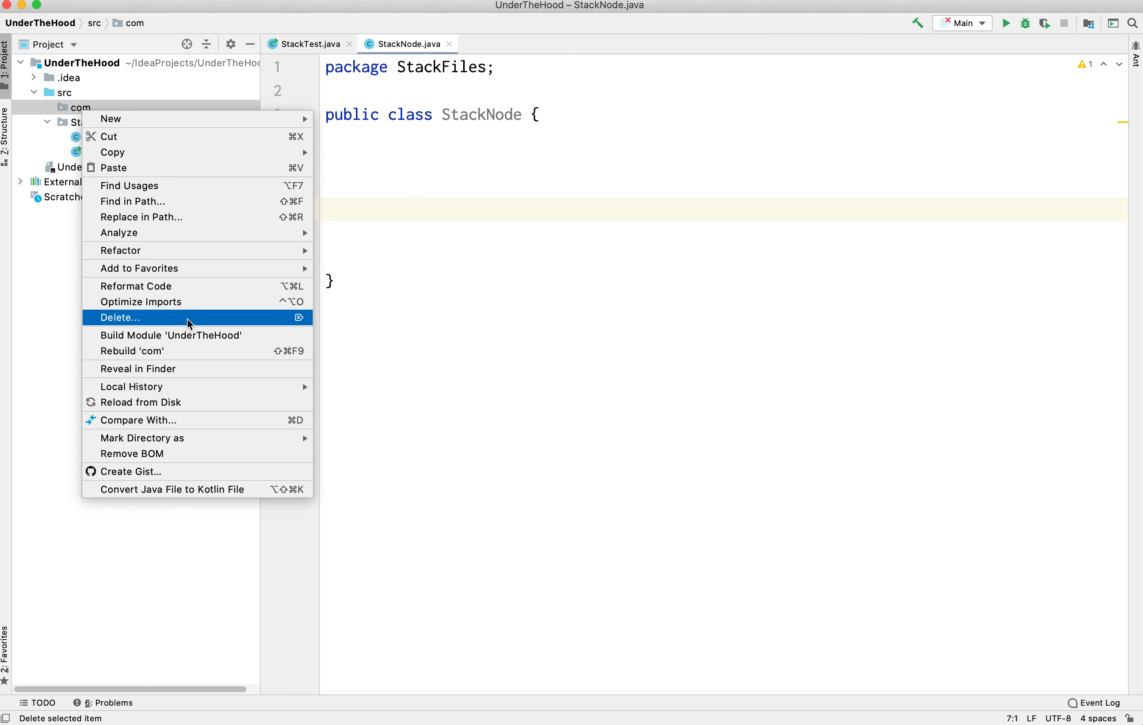
{"action": "left_click", "coordinate": [118, 317]}
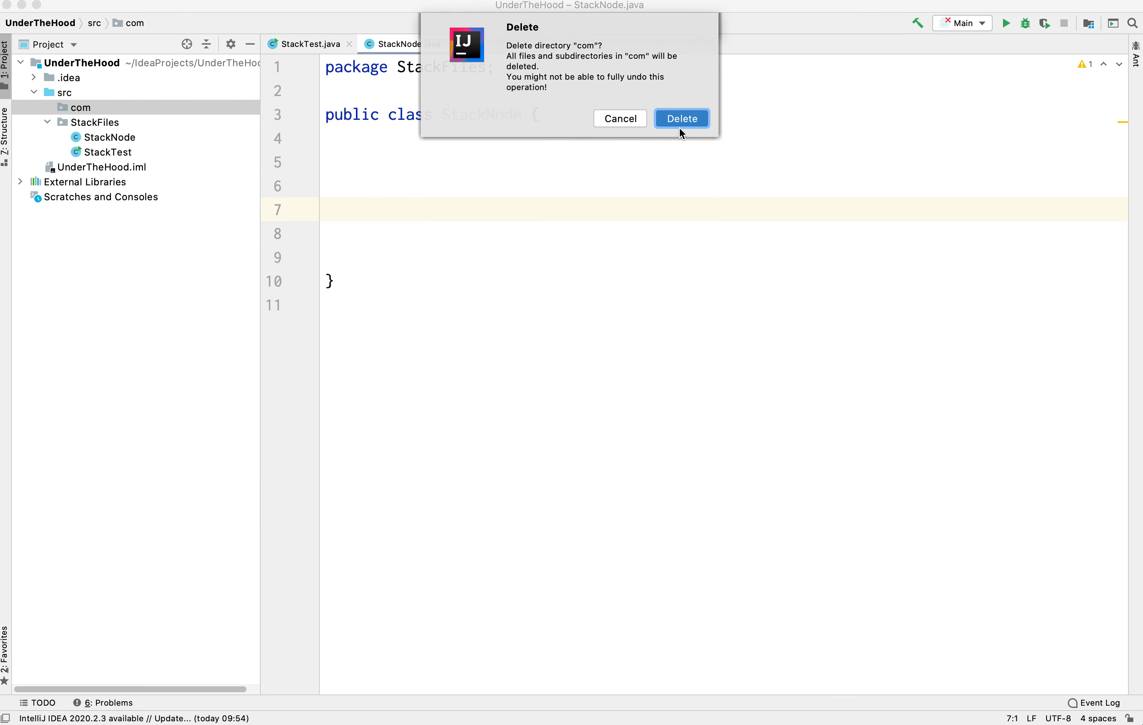
{"action": "left_click", "coordinate": [680, 118]}
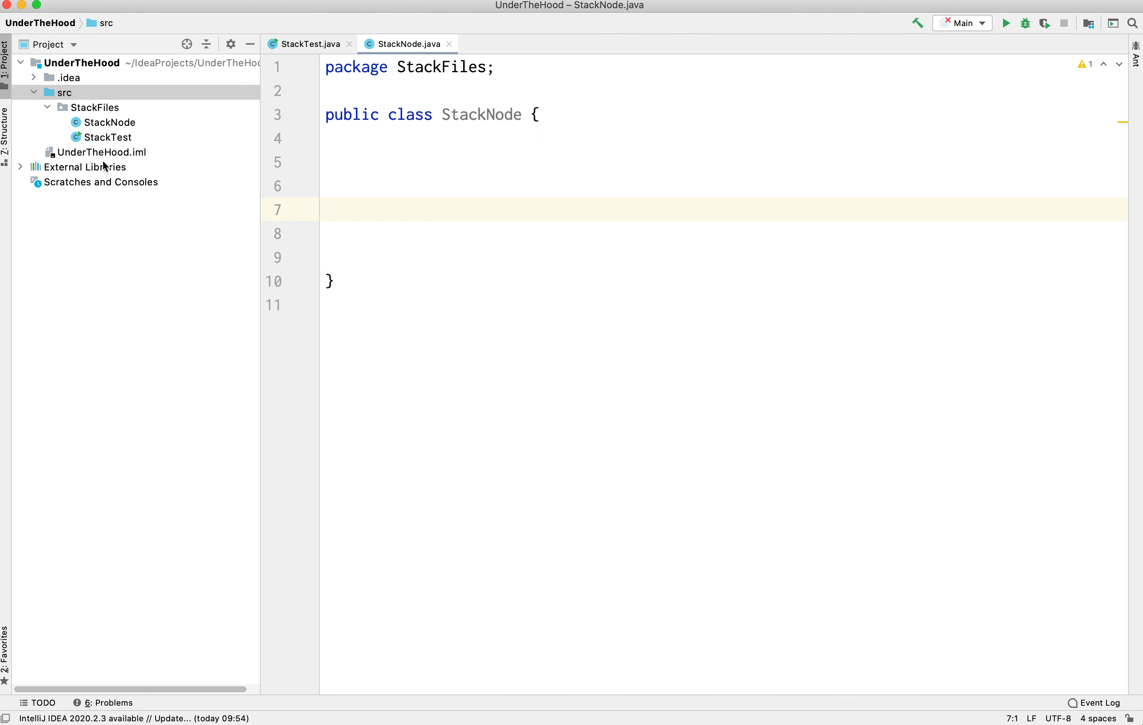
Browse the New submenu for src without creating anything.
{"action": "left_click", "coordinate": [64, 92]}
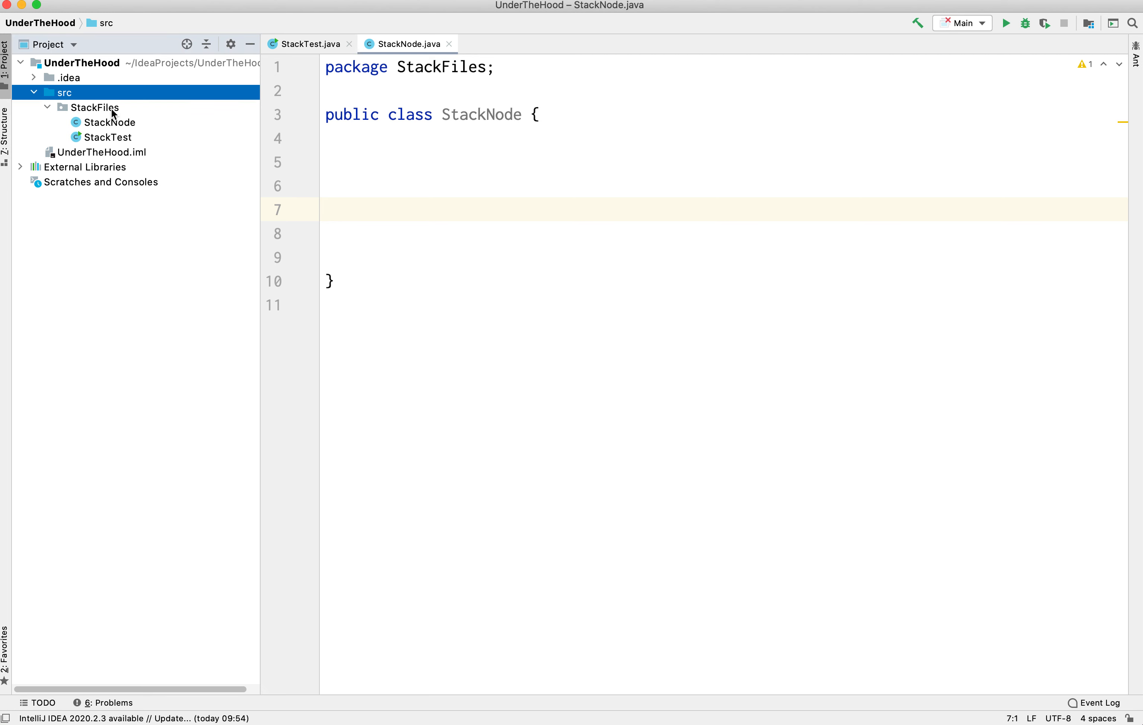
{"action": "left_click", "coordinate": [95, 107]}
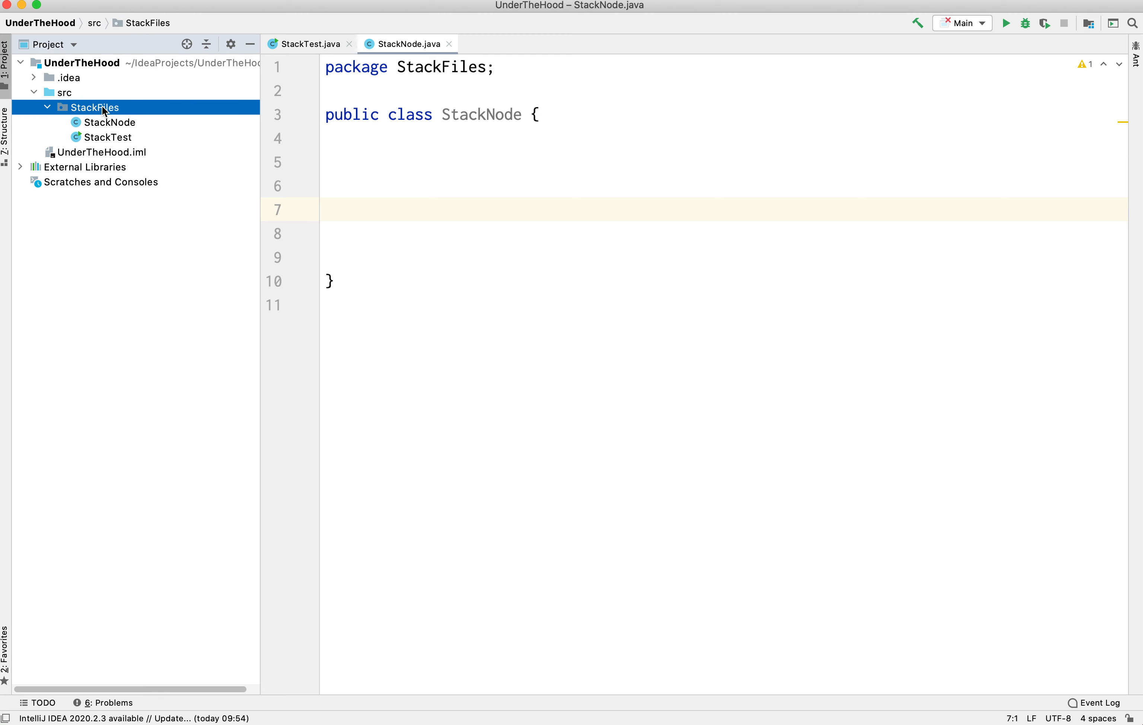
{"action": "left_click", "coordinate": [64, 92]}
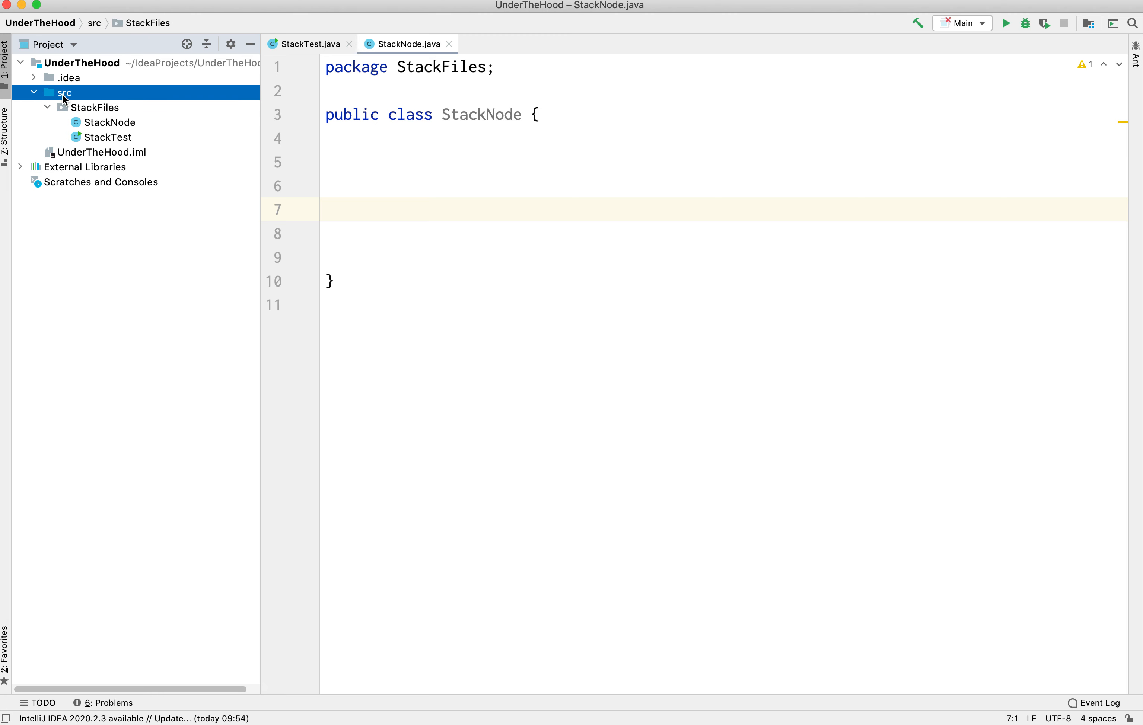
{"action": "right_click", "coordinate": [64, 92]}
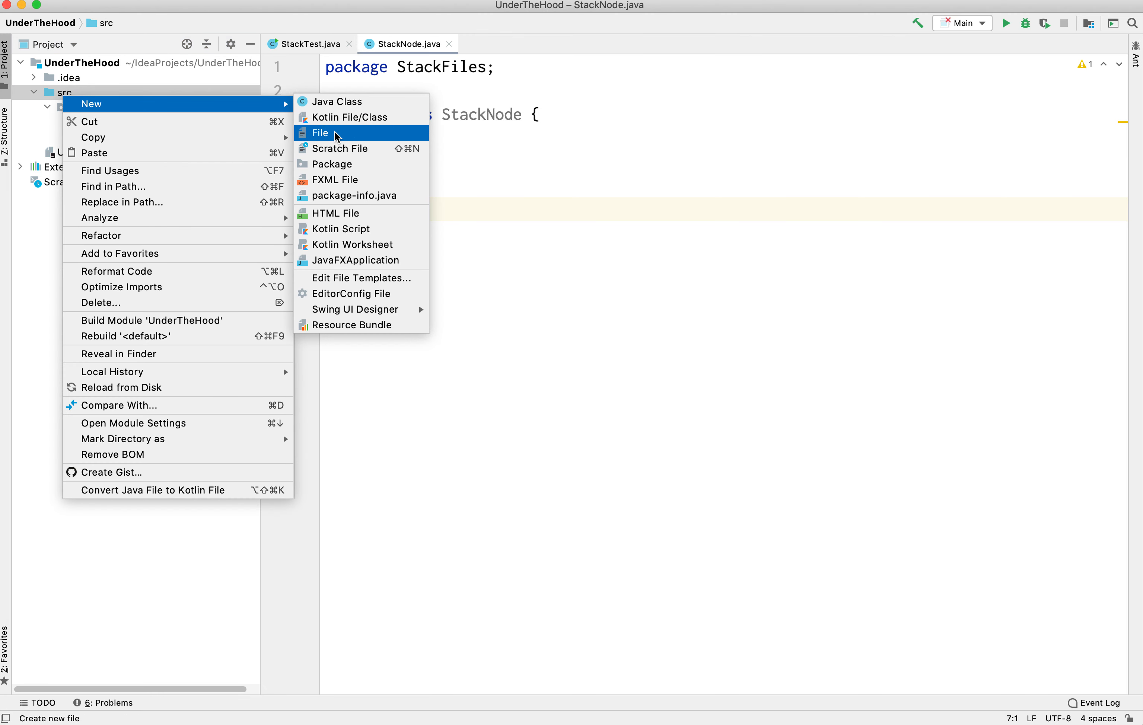
{"action": "mouse_move", "coordinate": [337, 163]}
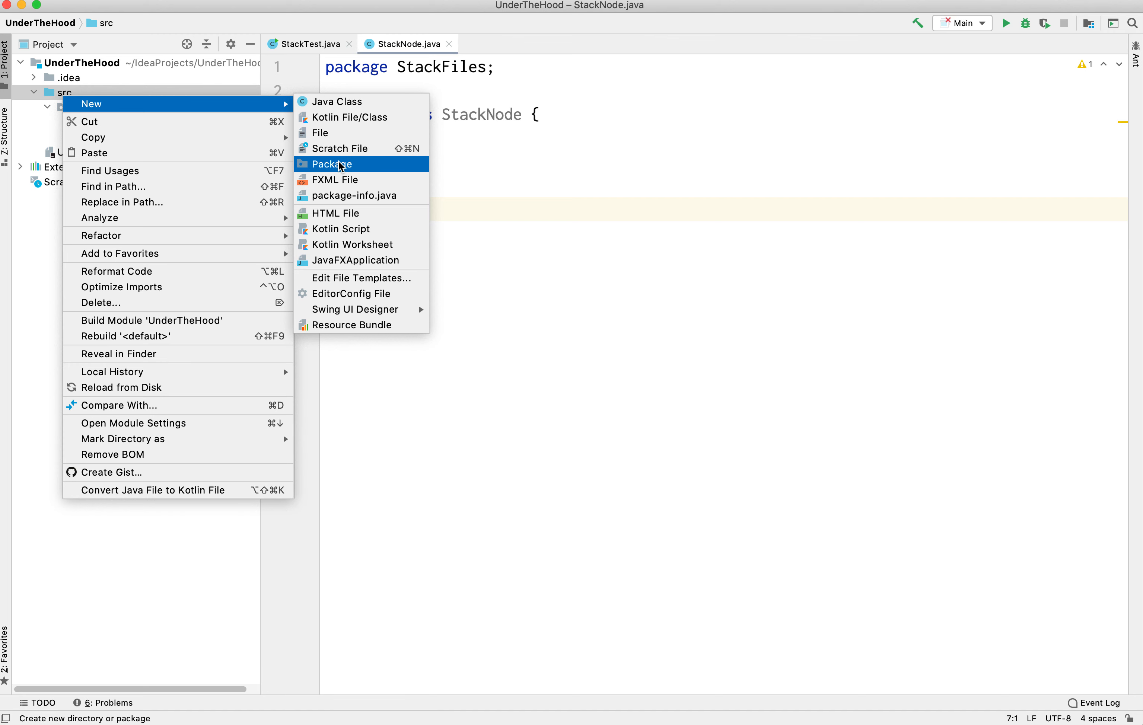
{"action": "mouse_move", "coordinate": [117, 90]}
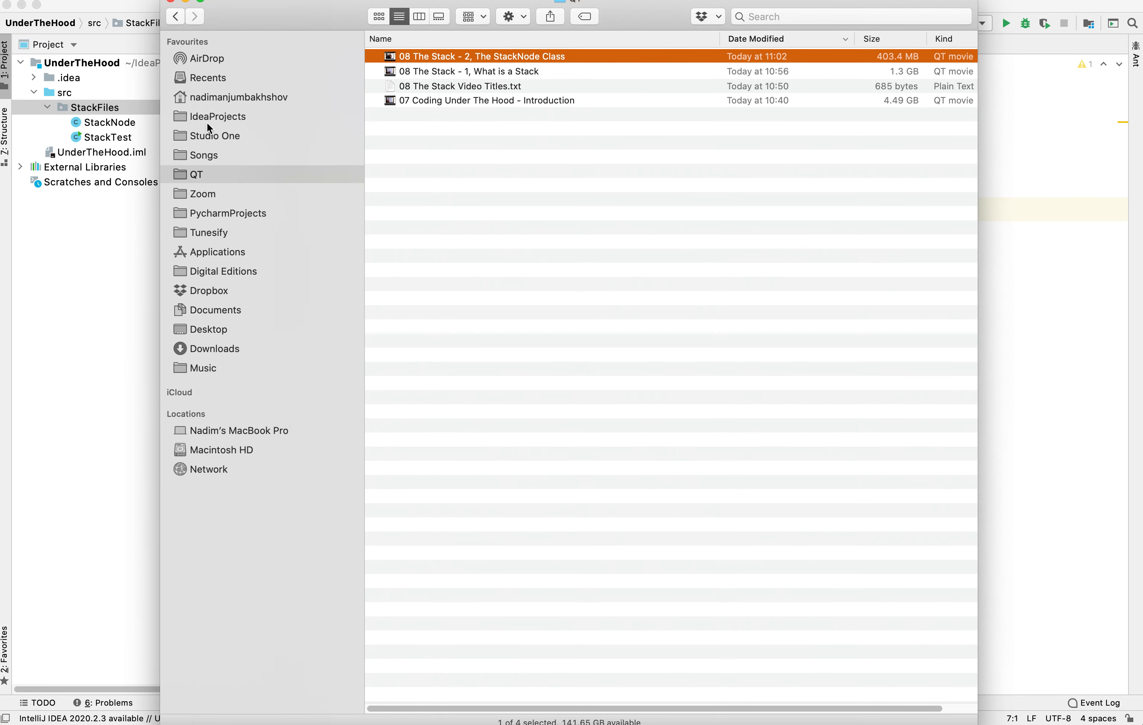
In Finder, expand IdeaProjects > UnderTheHood > src > StackFiles to view StackTest.java on disk.
{"action": "left_click", "coordinate": [217, 117]}
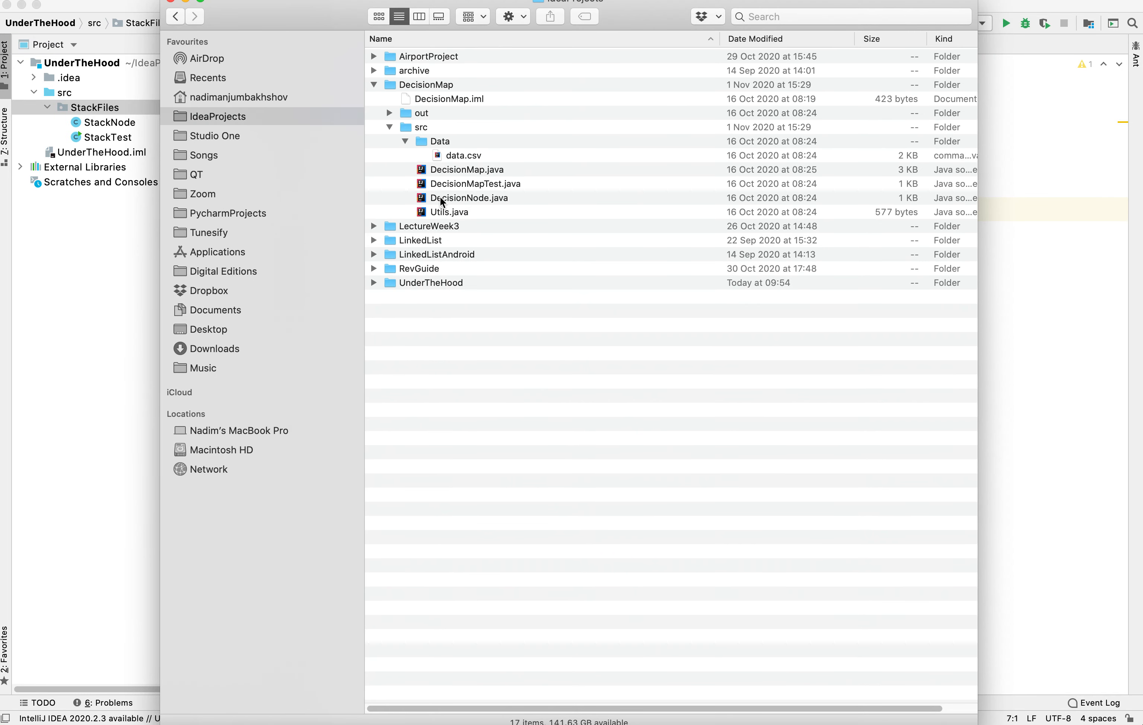
{"action": "mouse_move", "coordinate": [390, 290]}
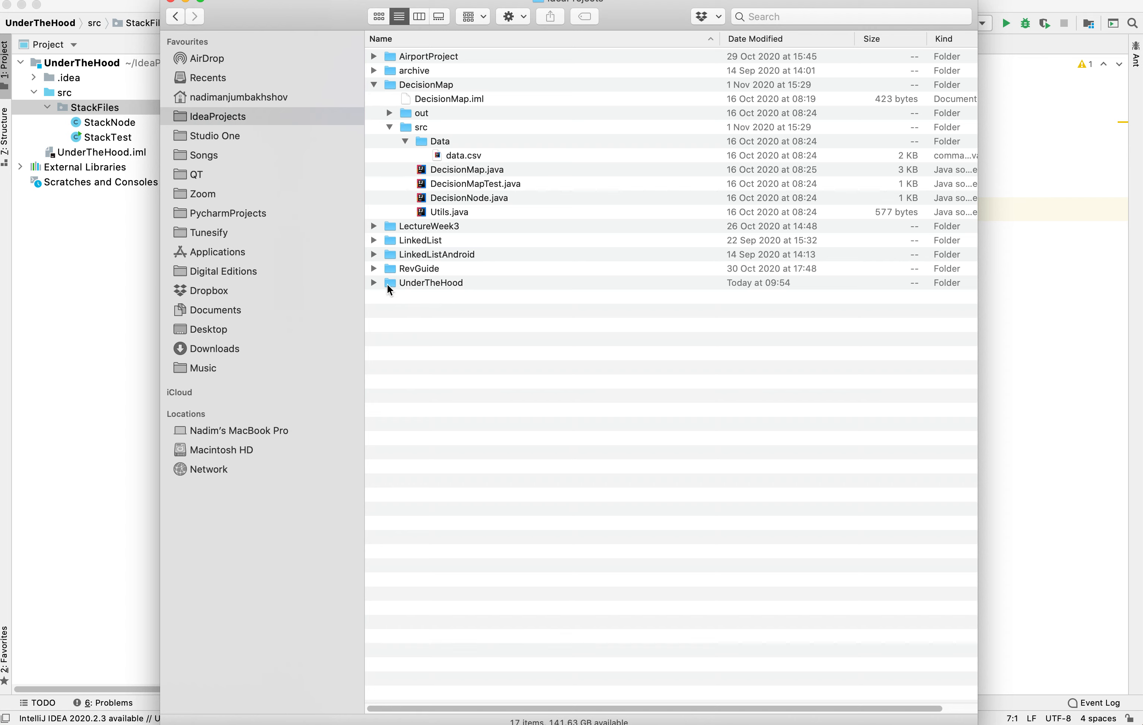
{"action": "left_click", "coordinate": [373, 283]}
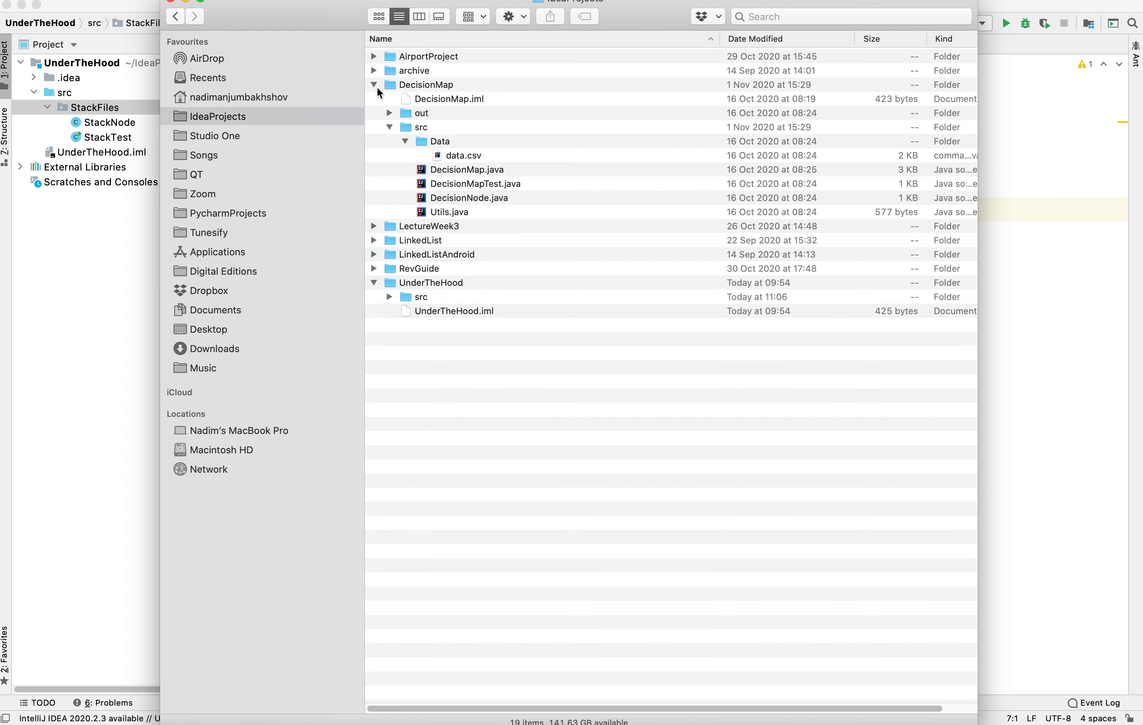
{"action": "left_click", "coordinate": [373, 85]}
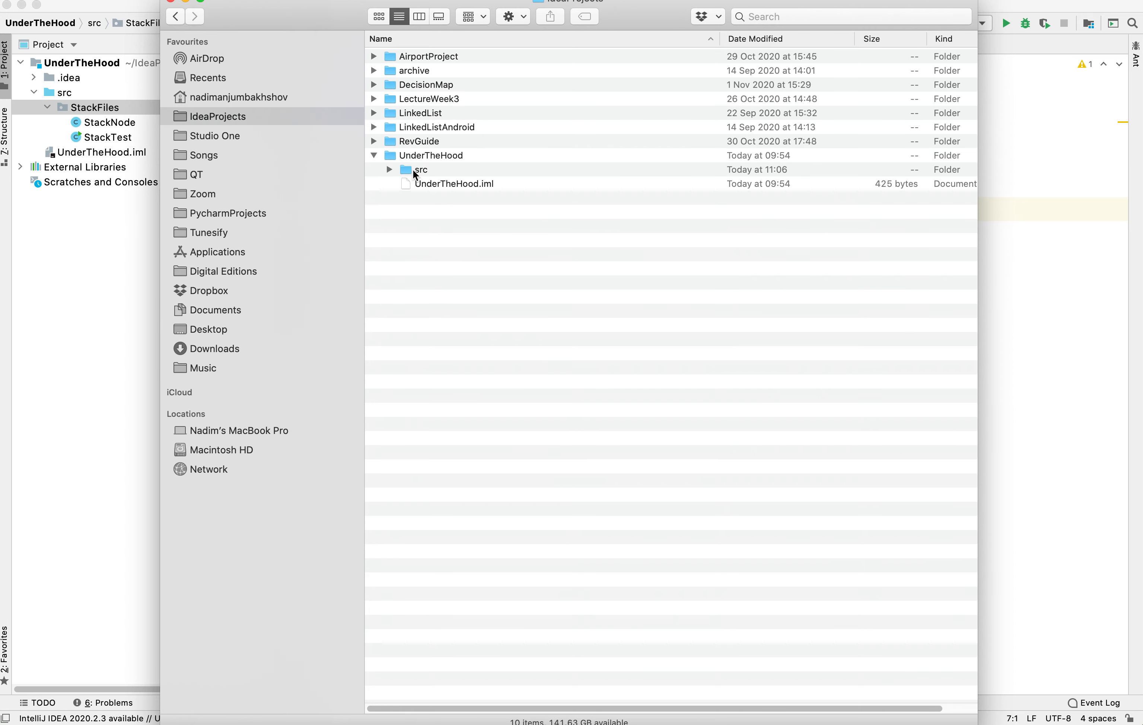
{"action": "left_click", "coordinate": [421, 170]}
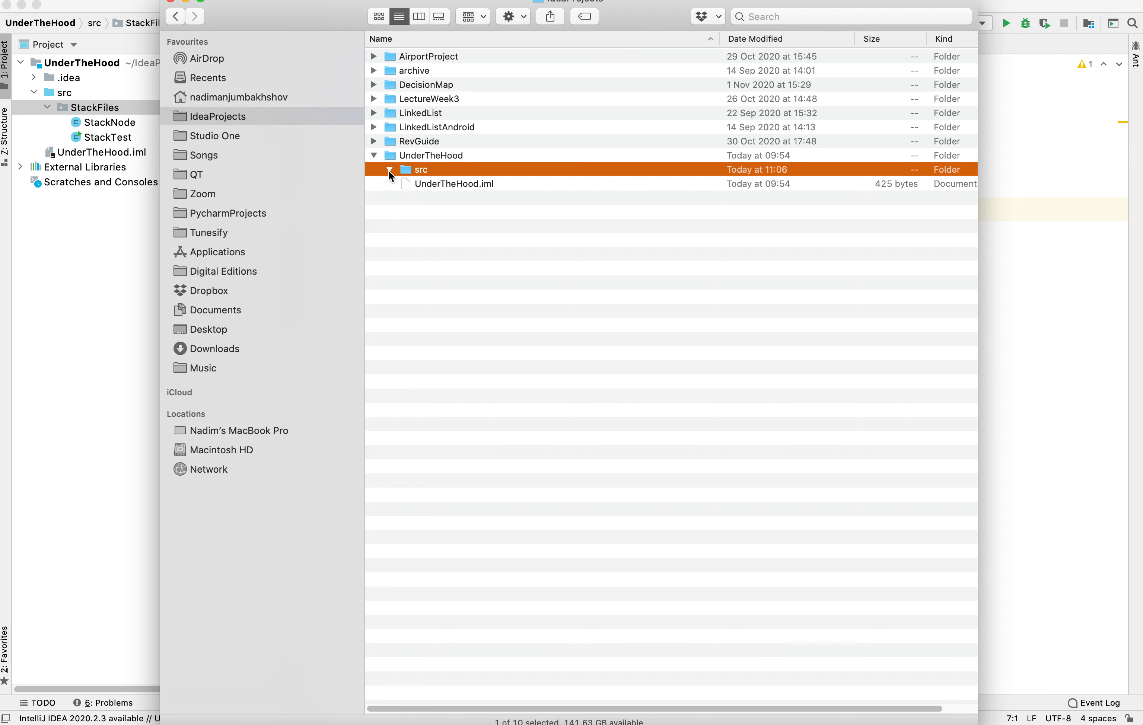
{"action": "left_click", "coordinate": [390, 169]}
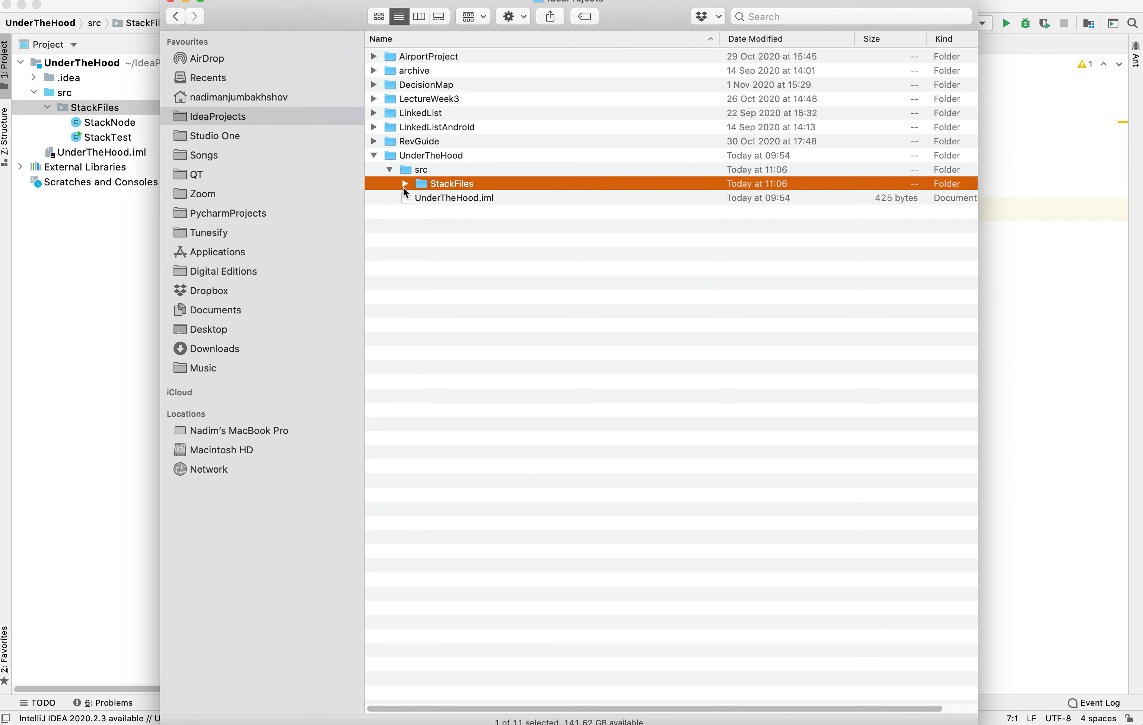
{"action": "left_click", "coordinate": [406, 183]}
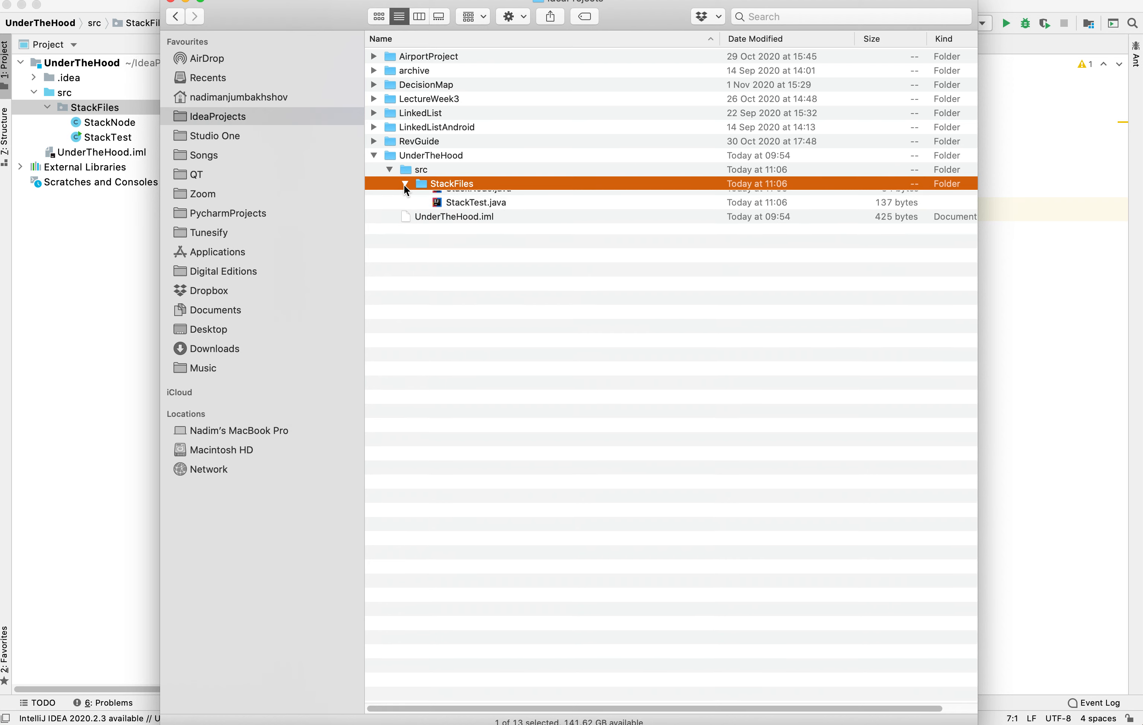
{"action": "left_click", "coordinate": [389, 183]}
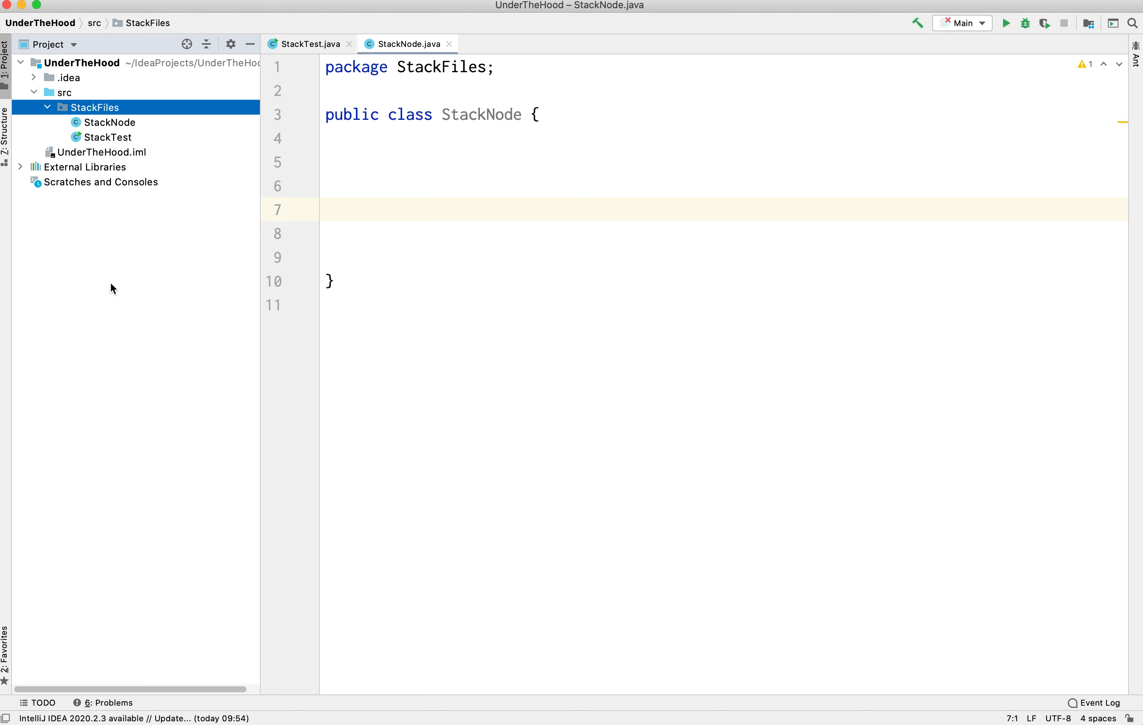
{"action": "mouse_move", "coordinate": [113, 129]}
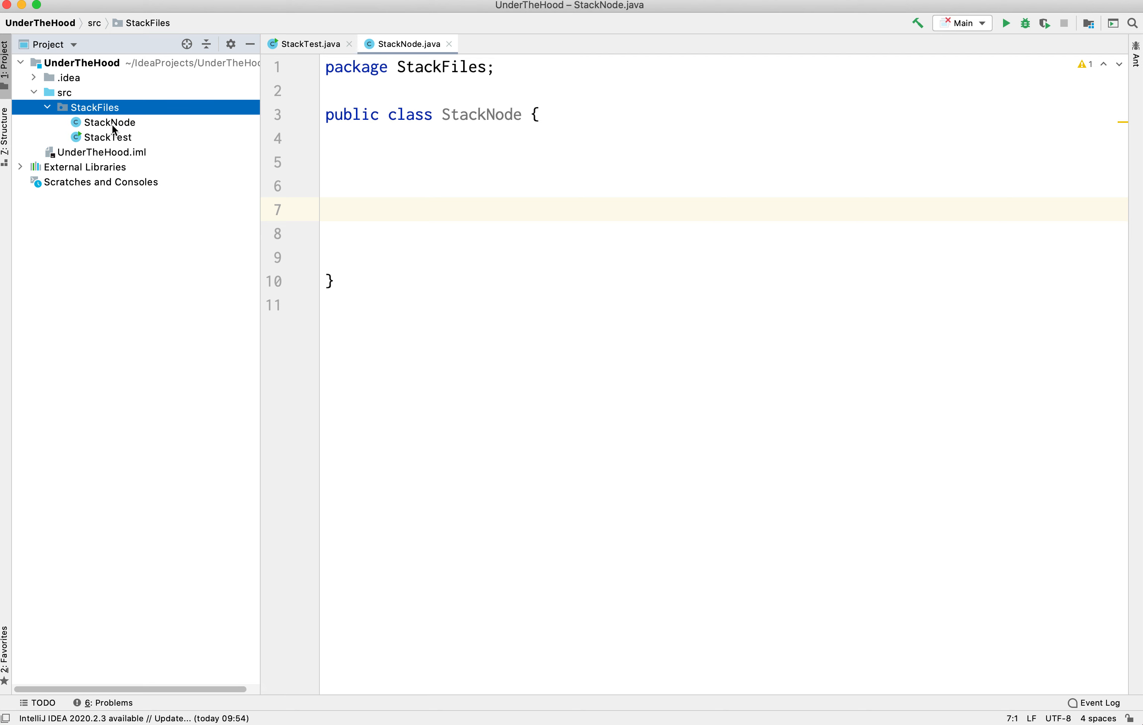
{"action": "mouse_move", "coordinate": [108, 142]}
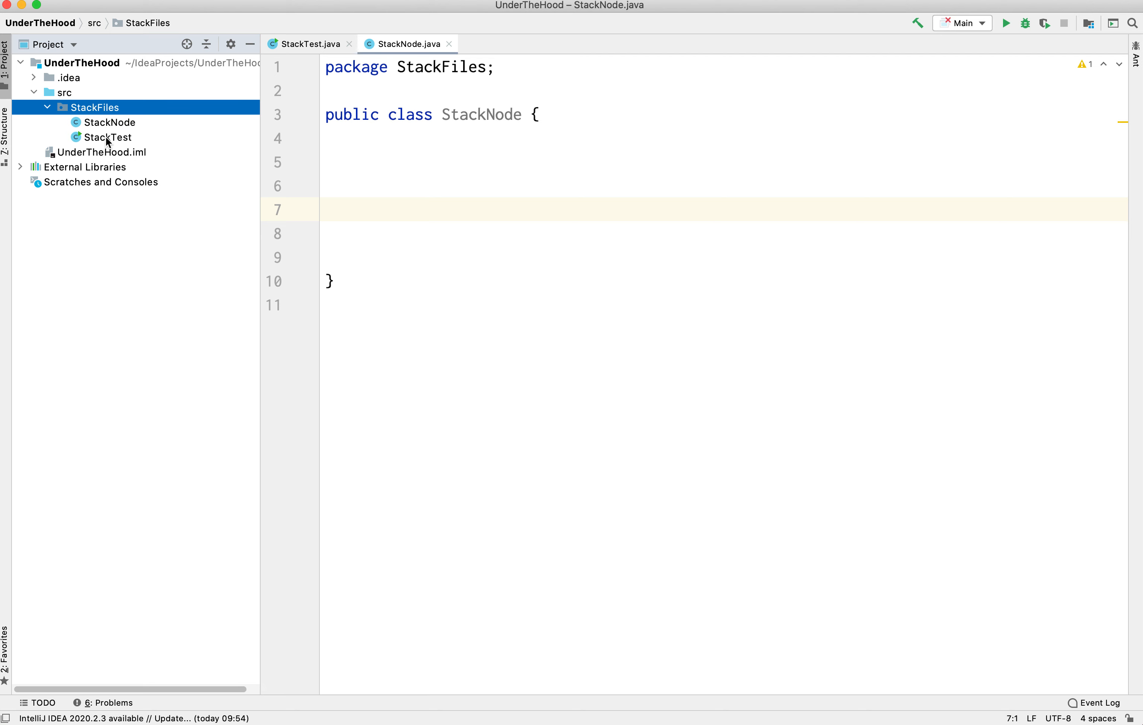
Add a blank line inside the empty StackNode class body.
{"action": "left_click", "coordinate": [363, 138]}
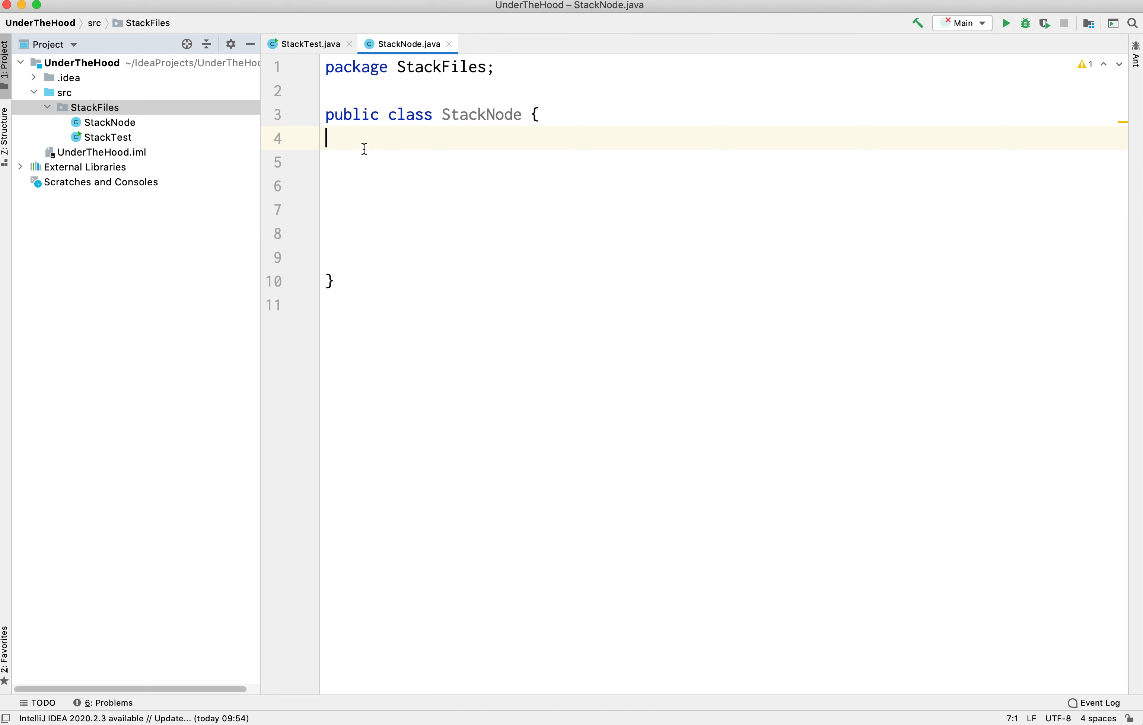
{"action": "key", "text": "Return"}
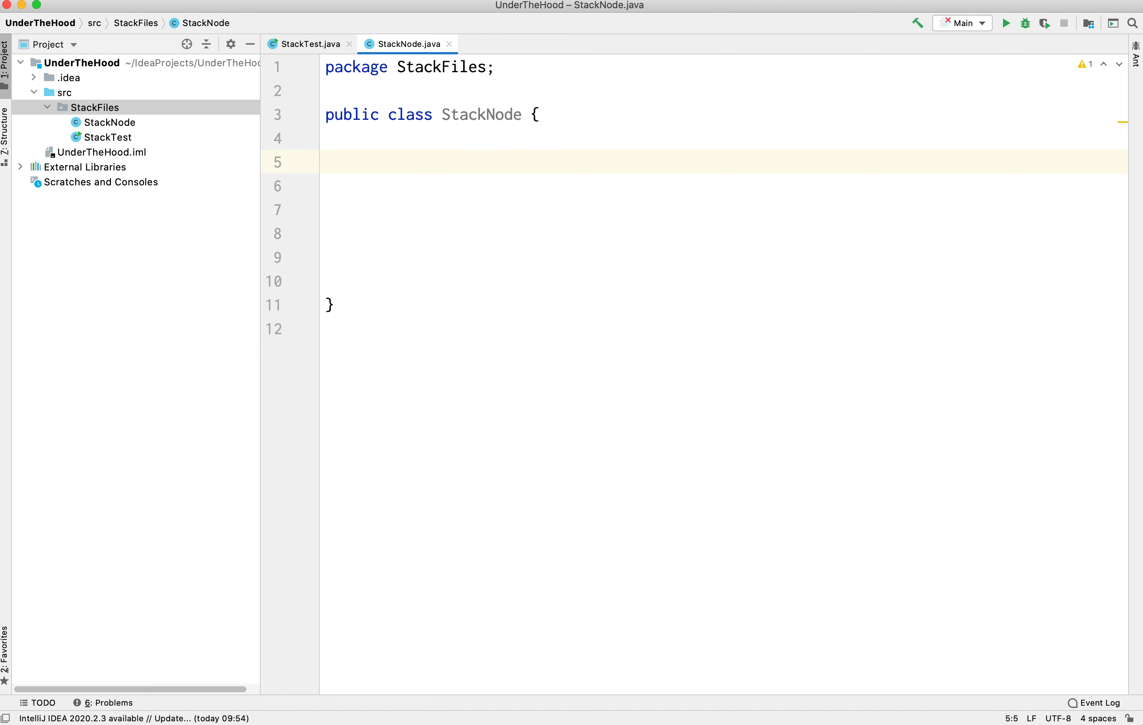